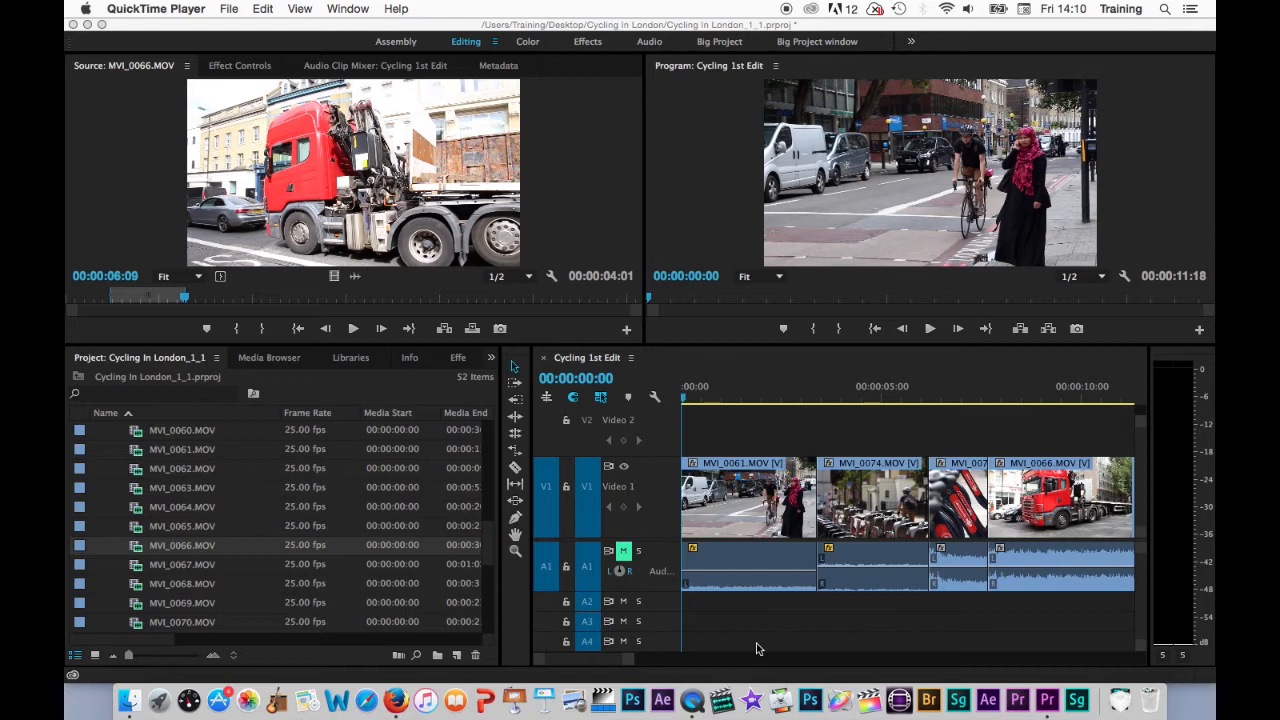
mouse_move(422, 448)
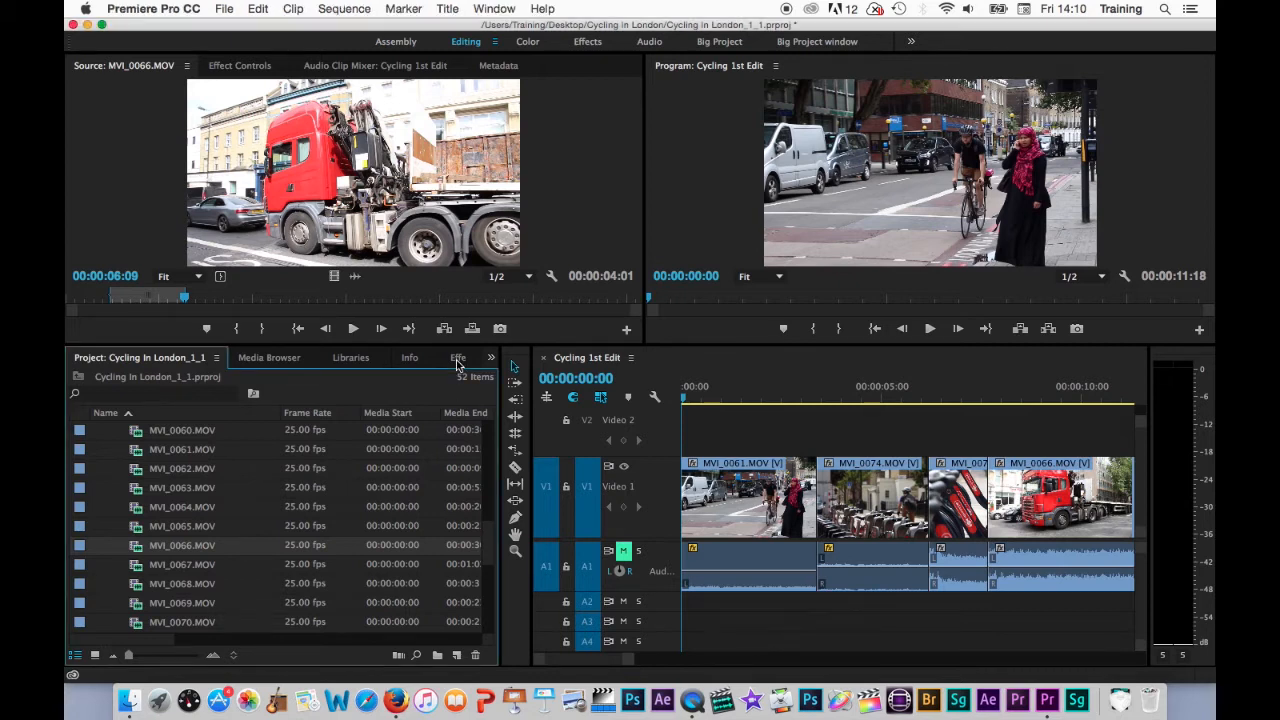
Step: Show the Effects panel with Presets and Audio Effects collapsed and Video Effects expanded
left_click(458, 356)
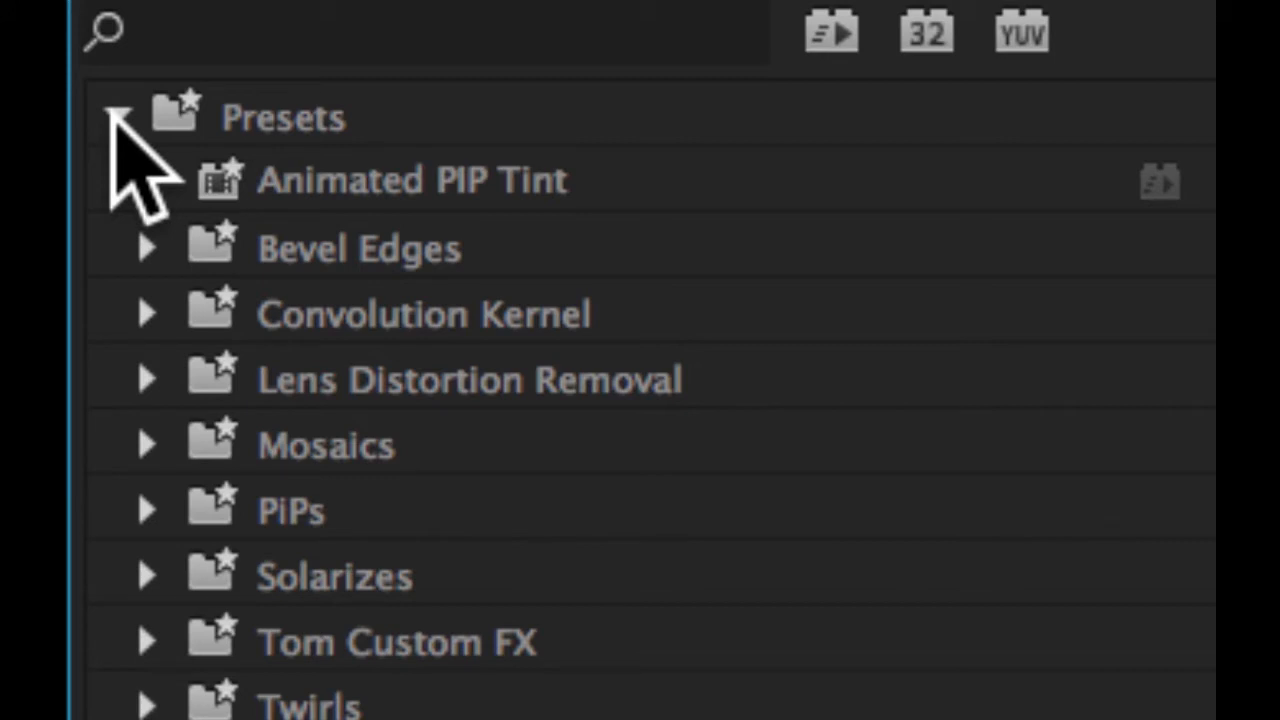
left_click(112, 114)
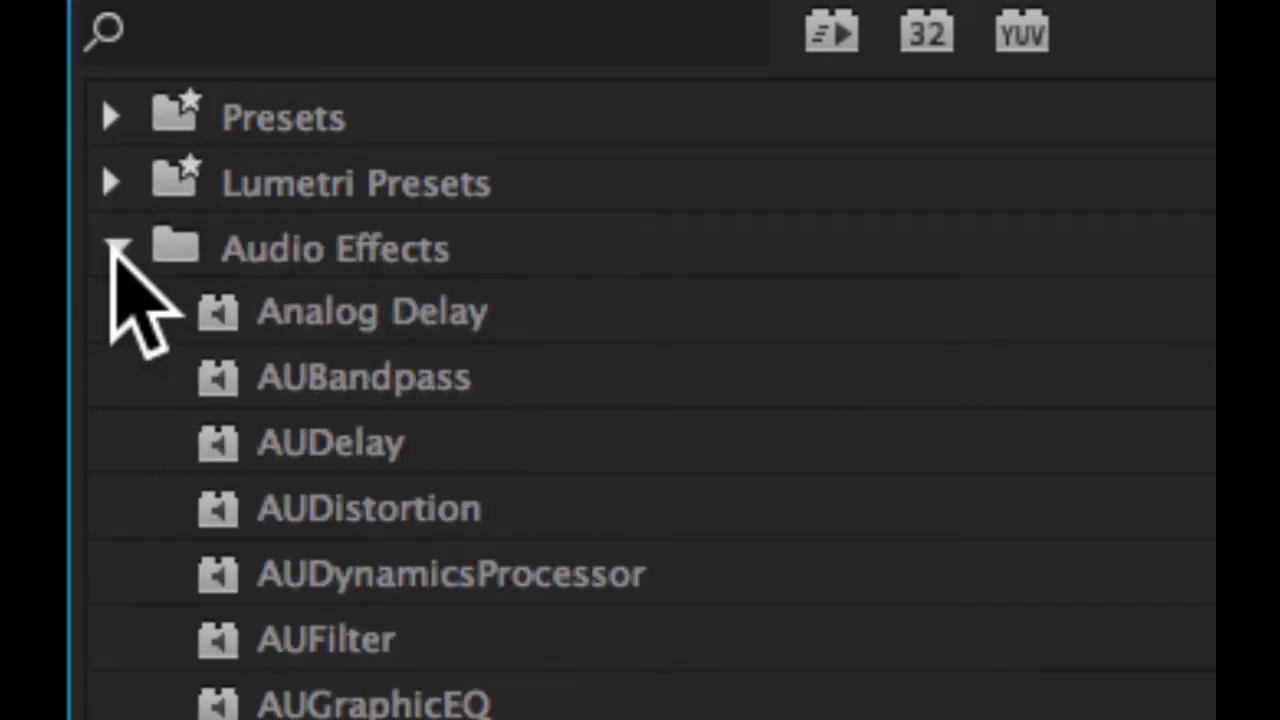
left_click(116, 248)
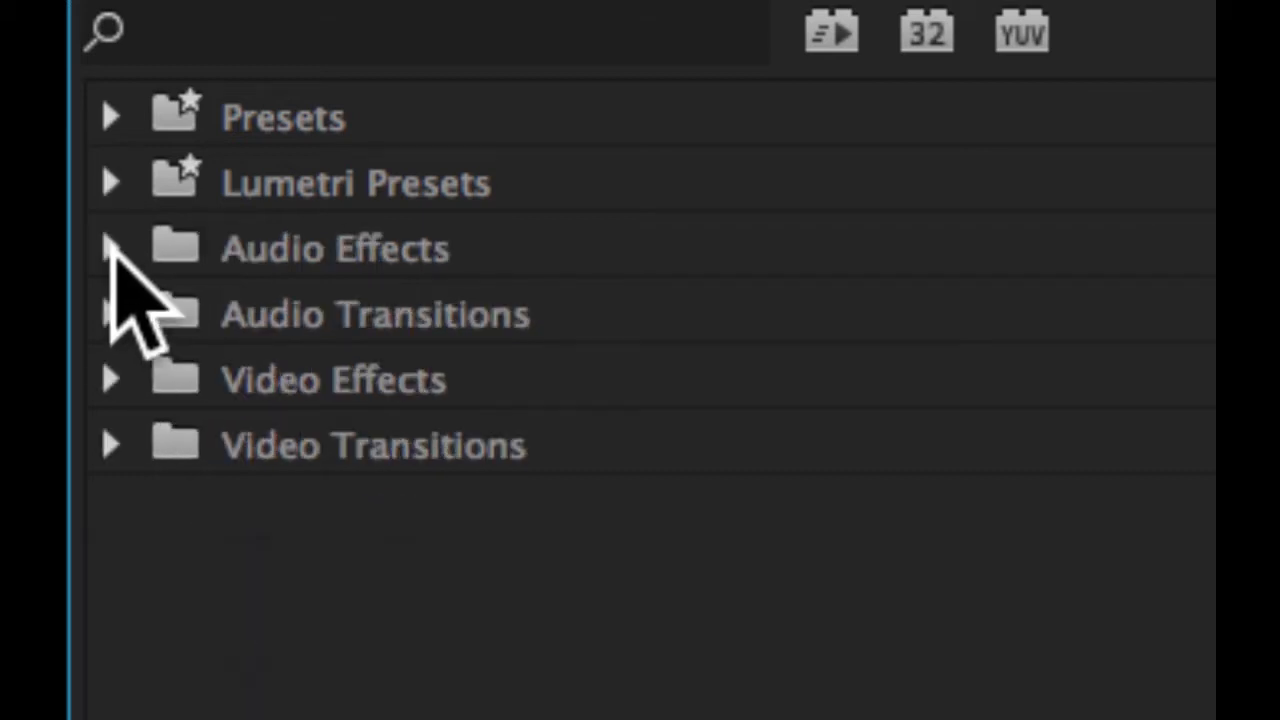
mouse_move(244, 440)
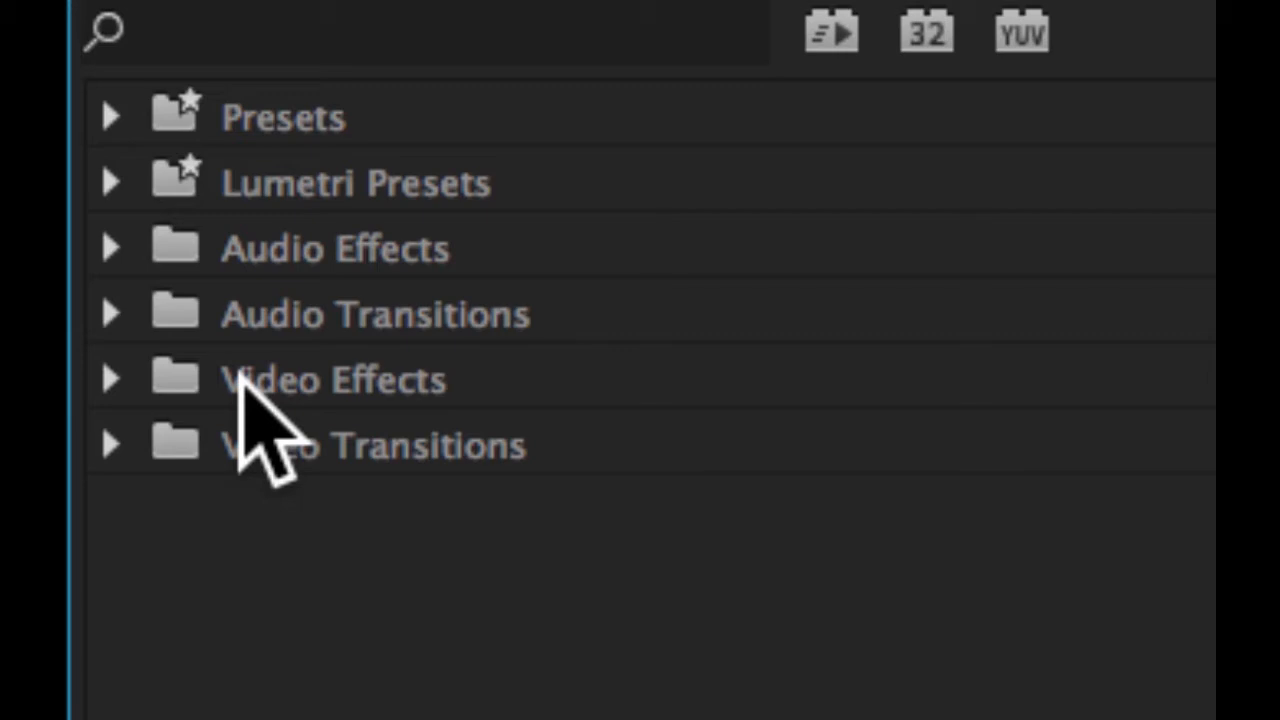
left_click(114, 380)
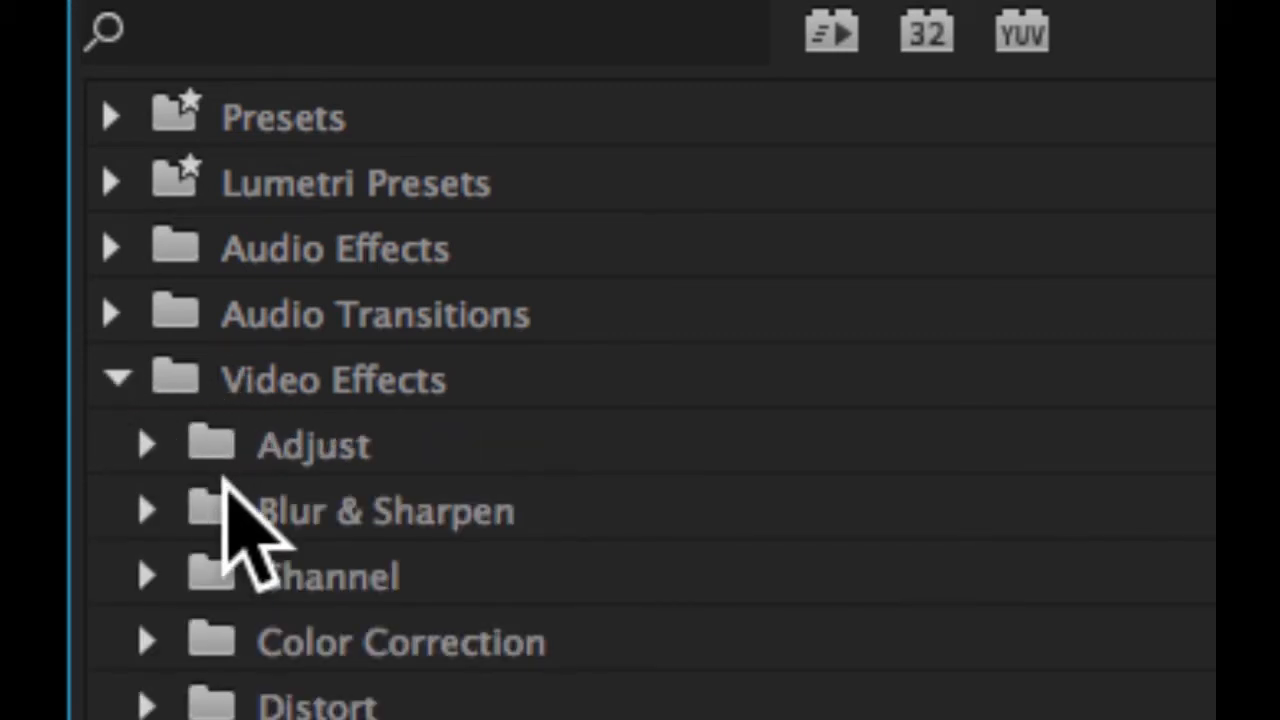
scroll("down", 3)
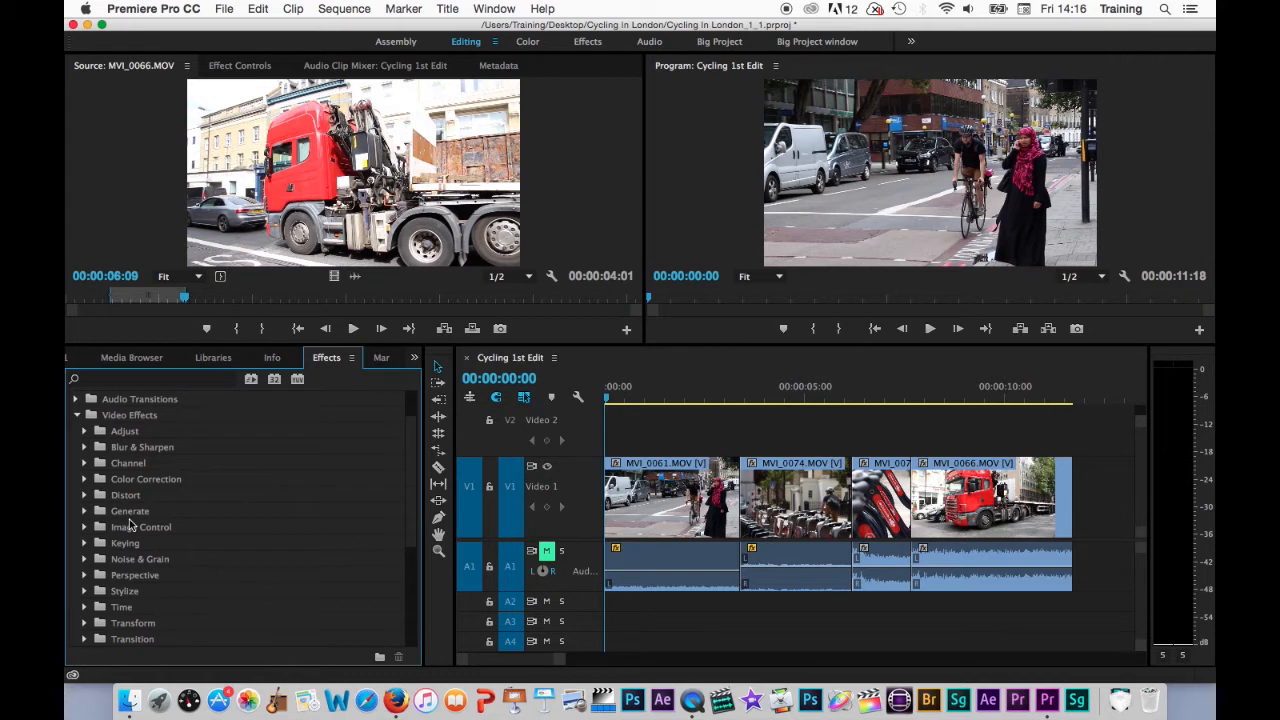
mouse_move(96, 492)
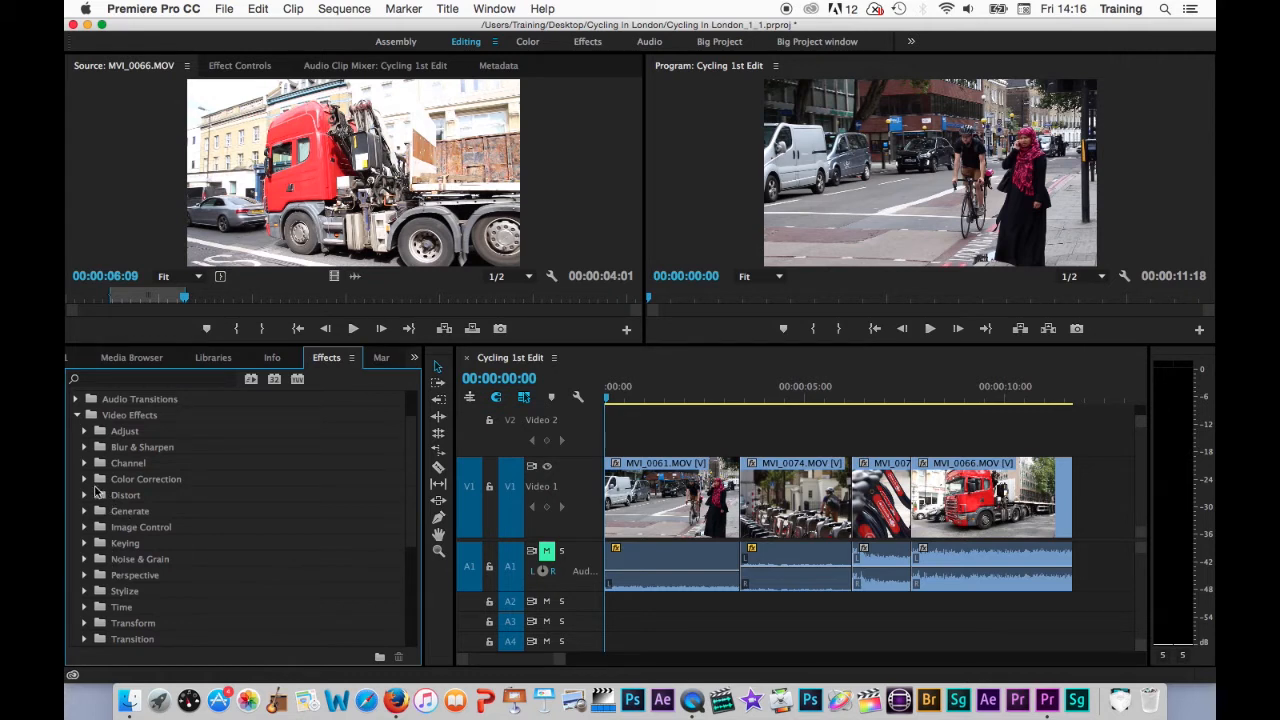
mouse_move(86, 530)
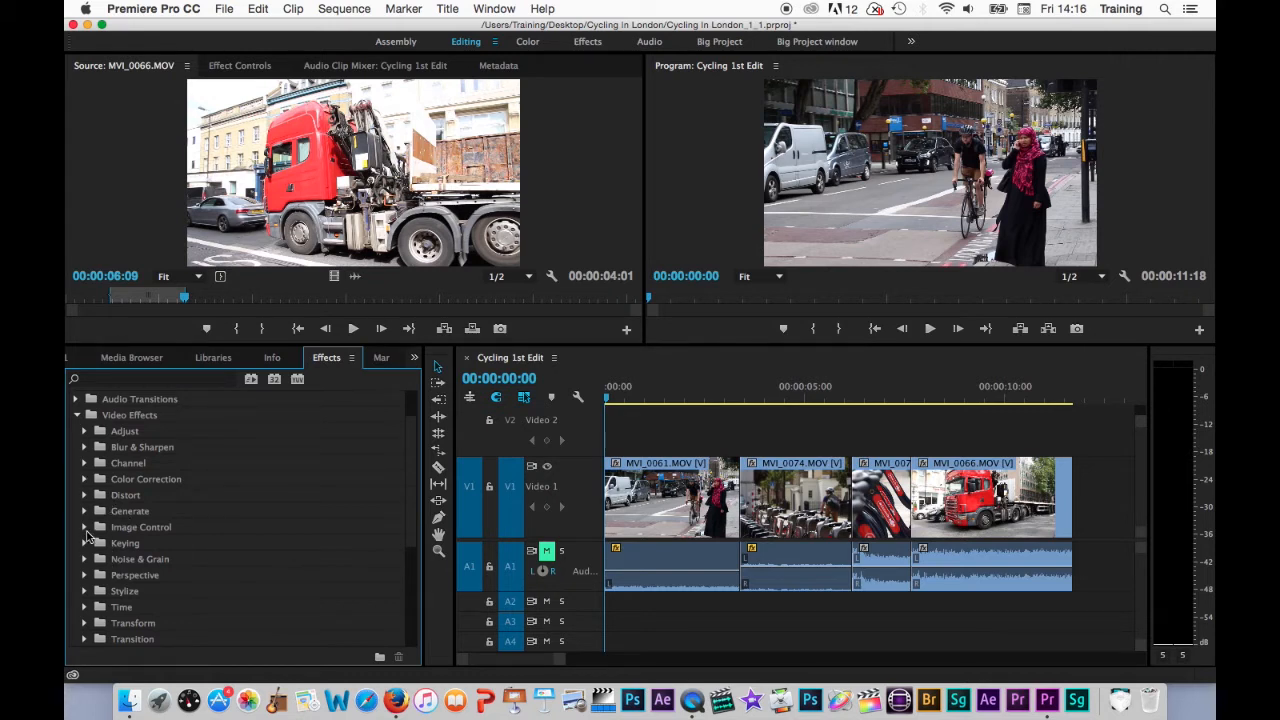
Step: Apply Black & White from Image Control to the MVI_0061 clip
left_click(84, 528)
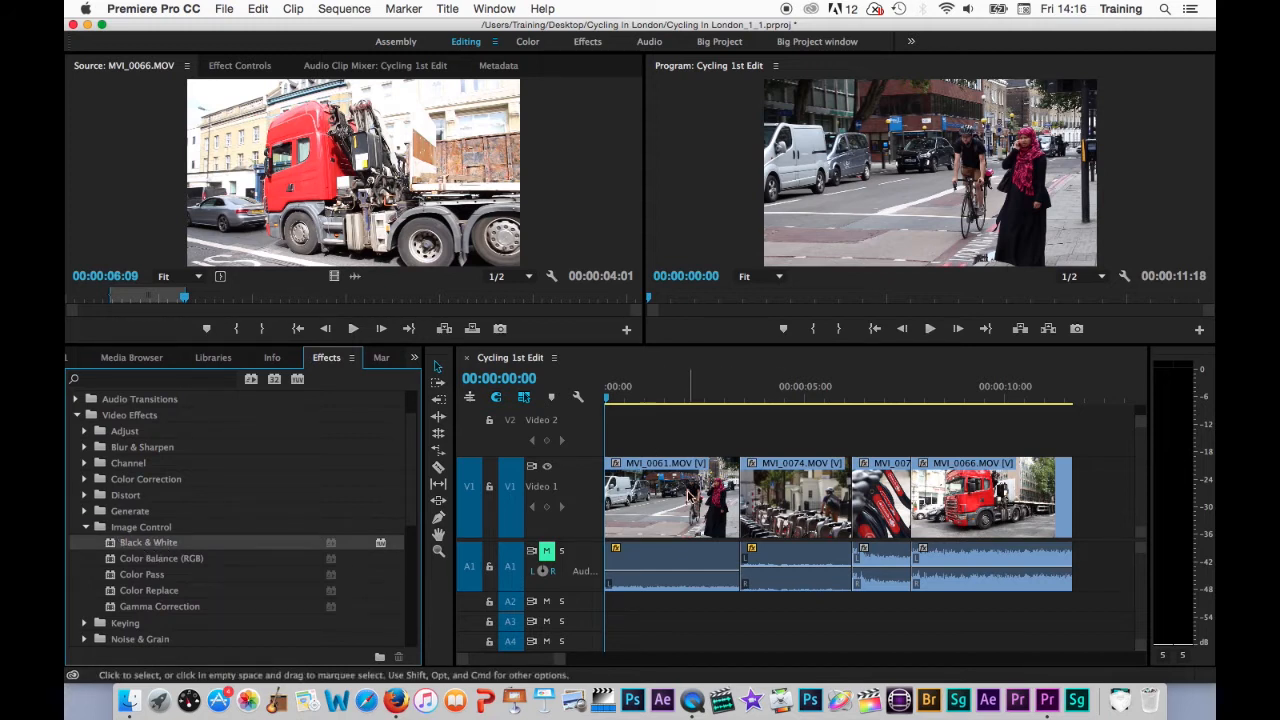
left_click(672, 396)
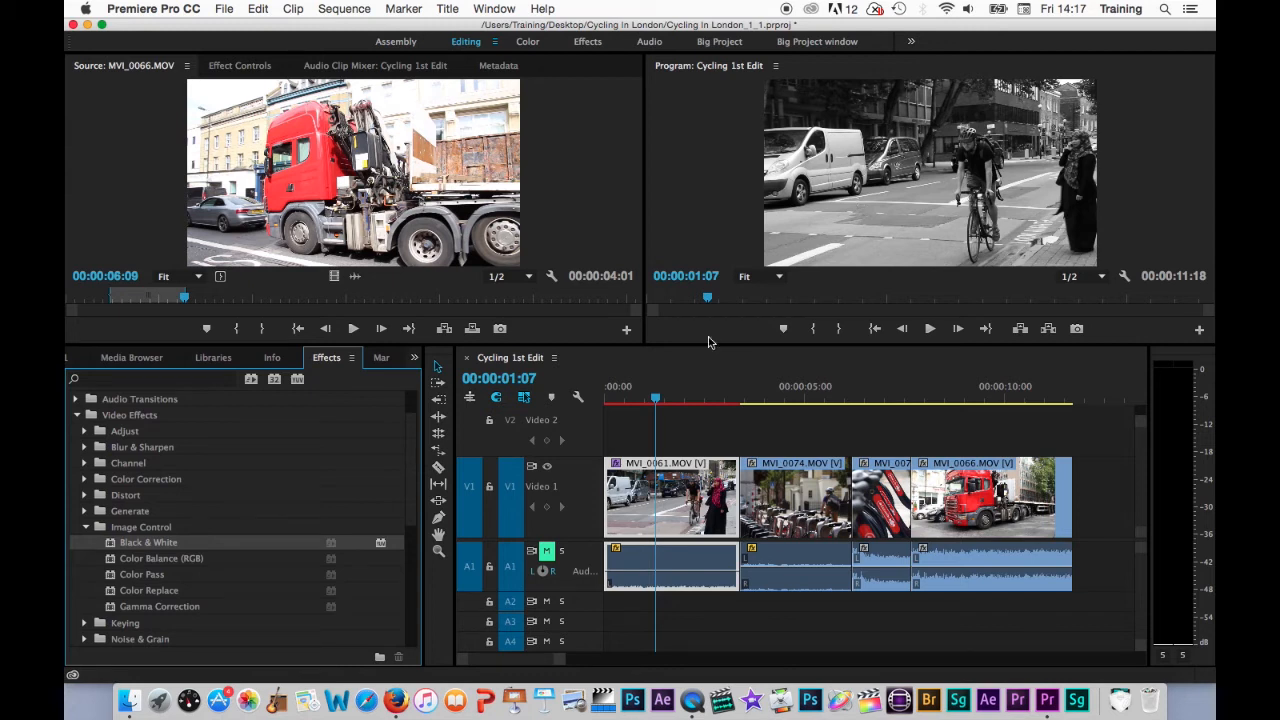
mouse_move(700, 424)
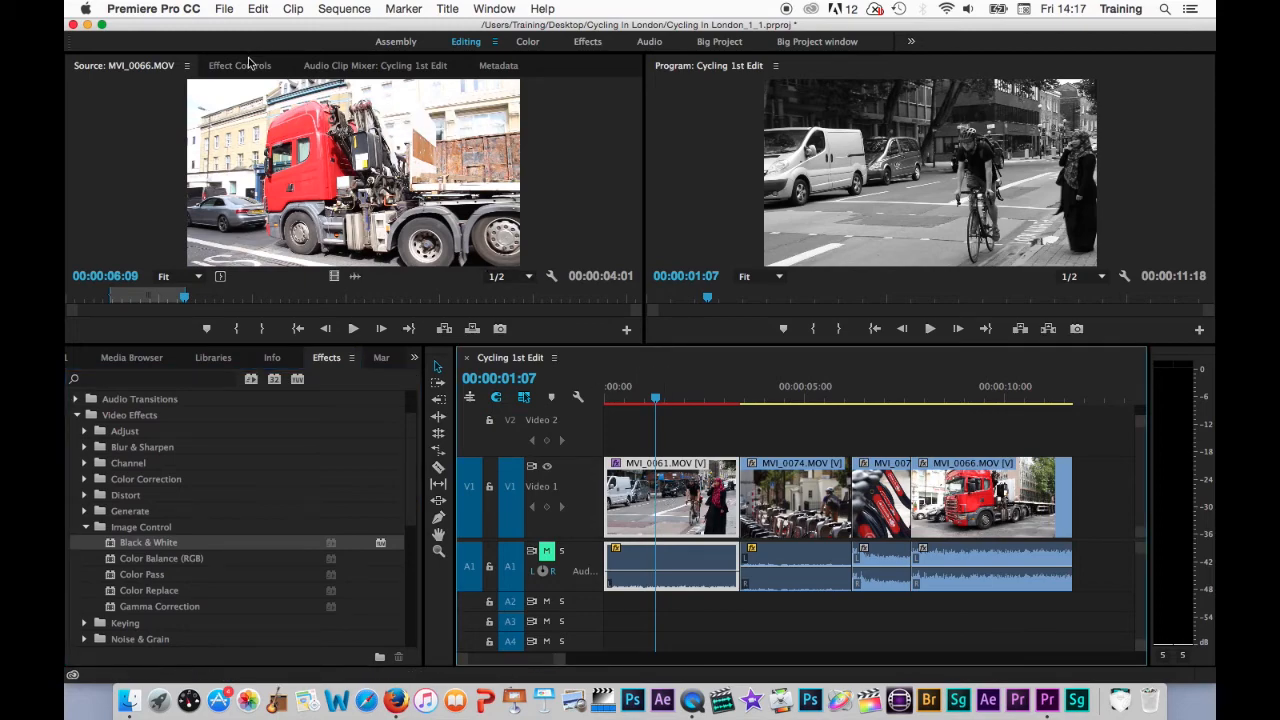
Step: Show the Effect Controls for the clip with its Black & White effect
left_click(240, 64)
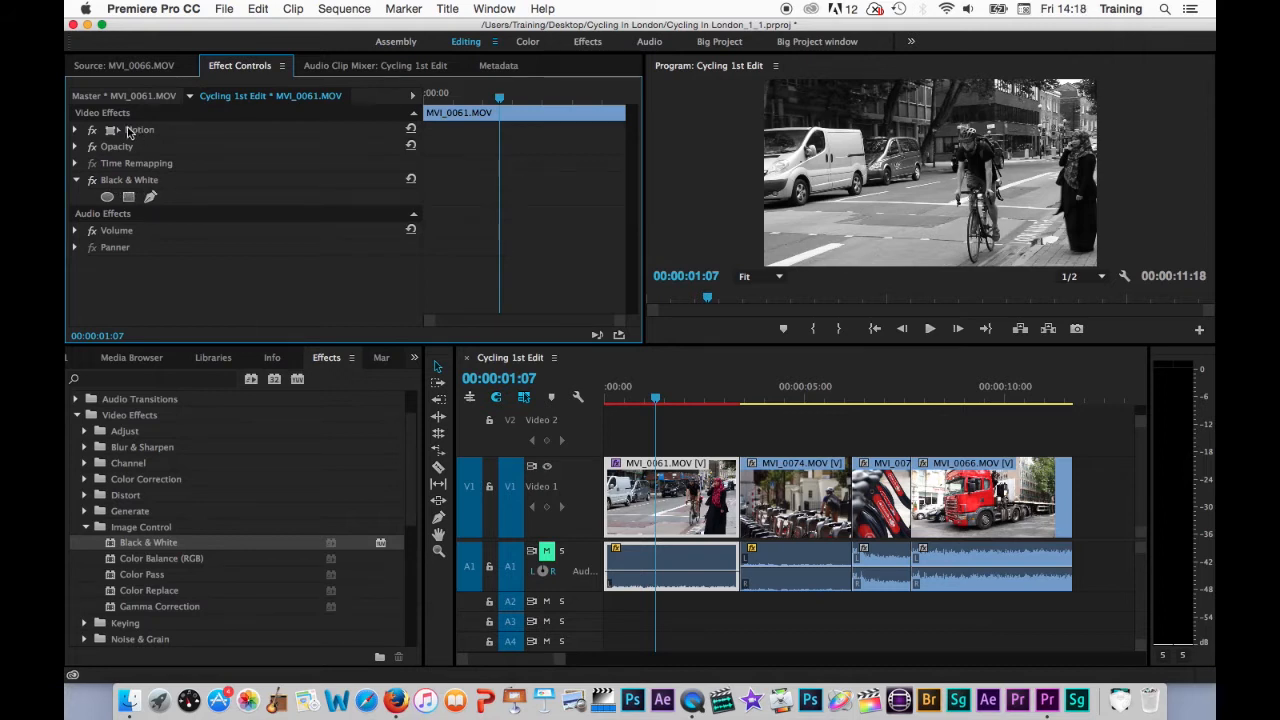
mouse_move(128, 166)
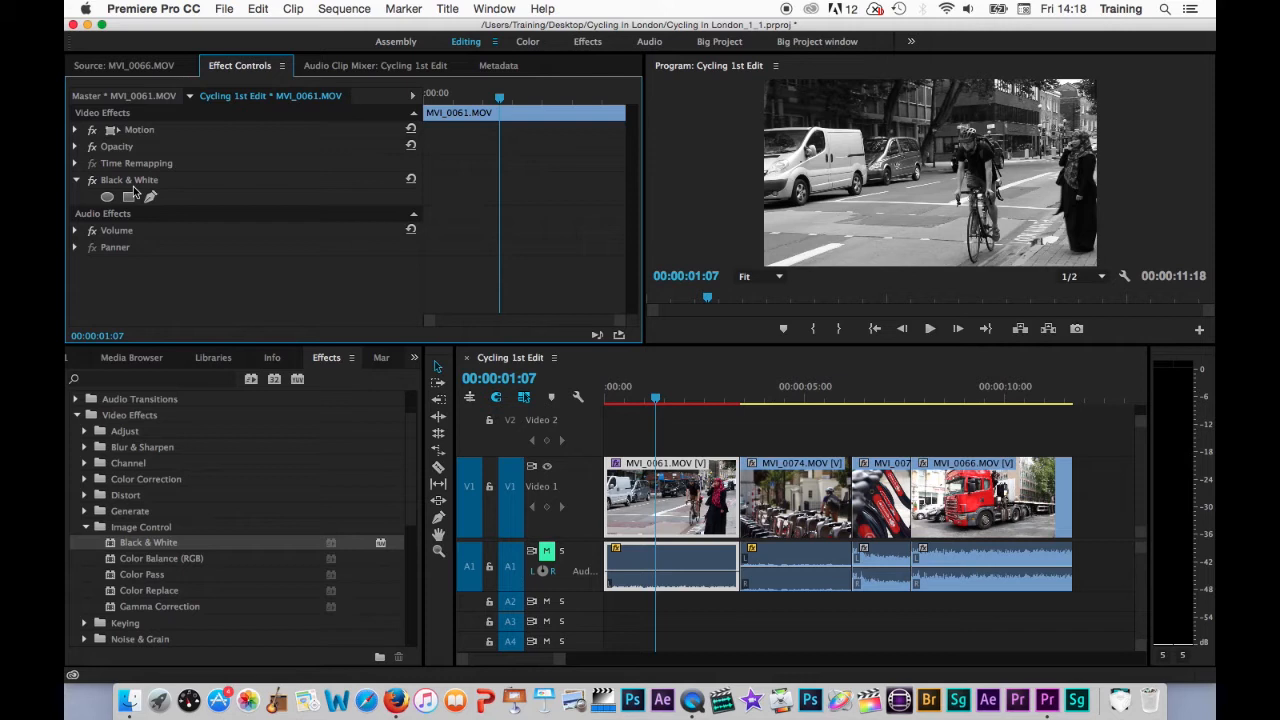
mouse_move(104, 196)
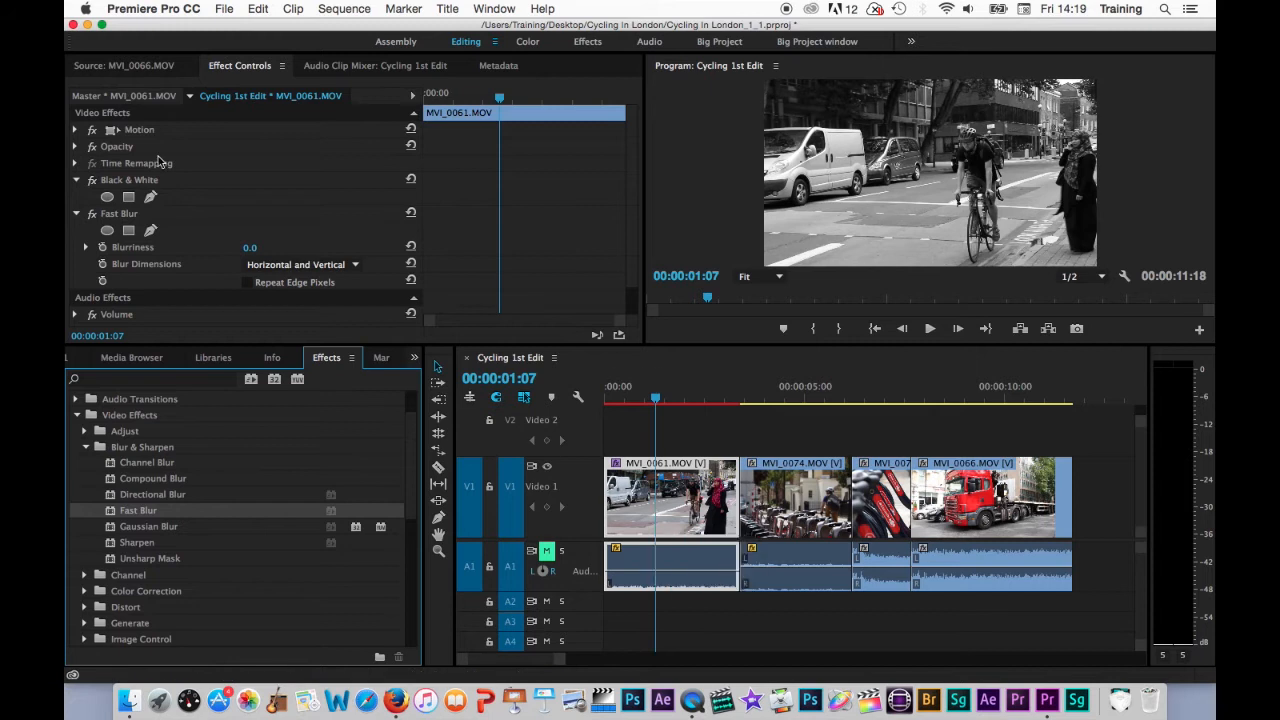
mouse_move(240, 184)
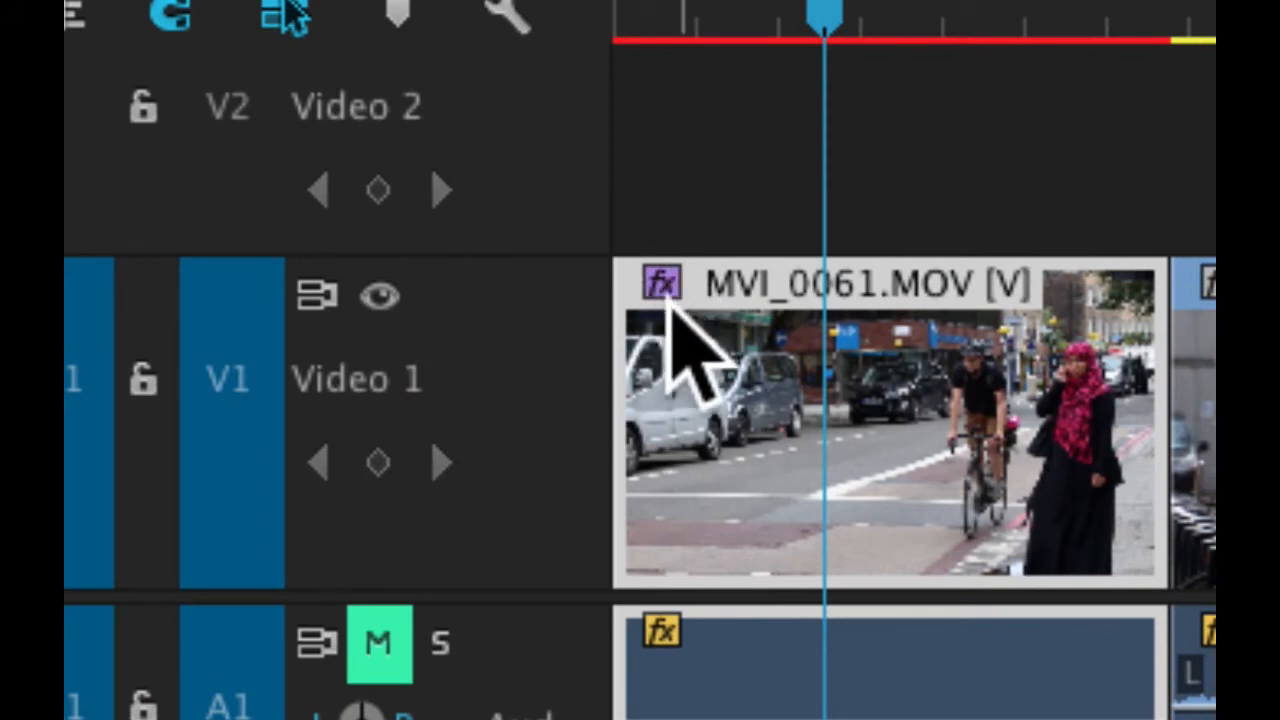
mouse_move(668, 296)
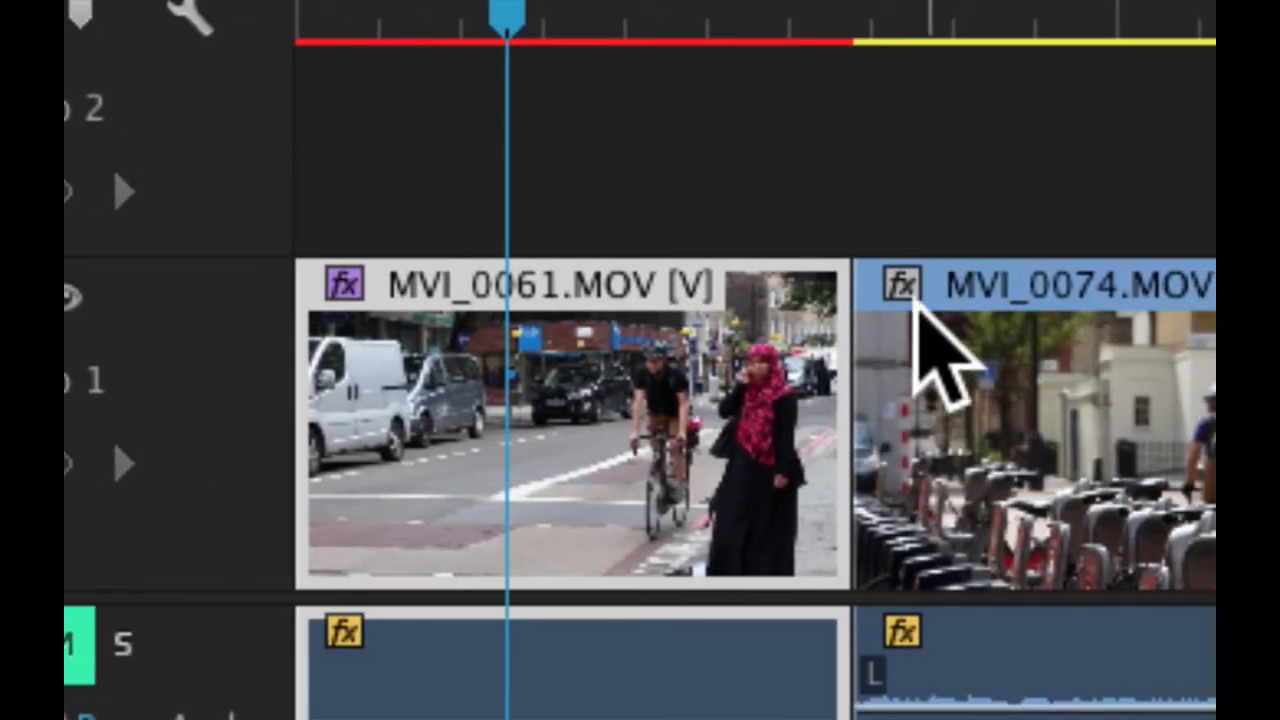
Step: Locate Fast Blur under Blur & Sharpen to add it to the clip
scroll("down", 3)
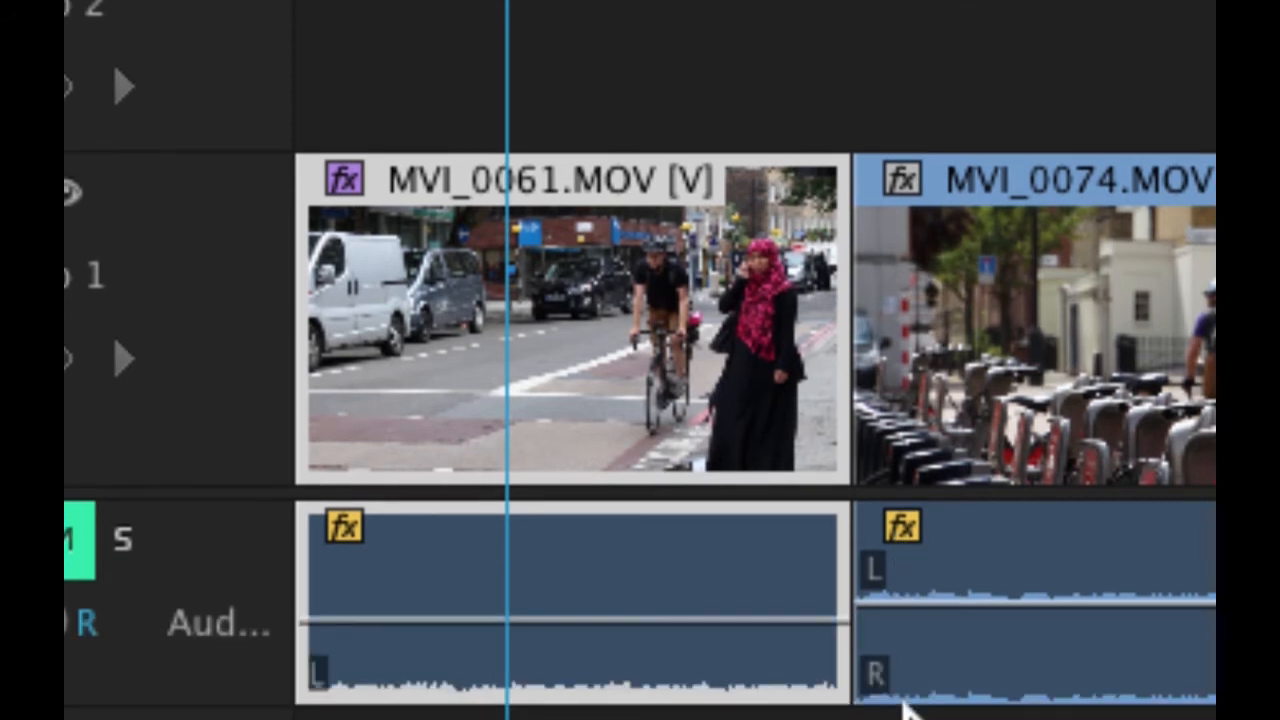
mouse_move(576, 414)
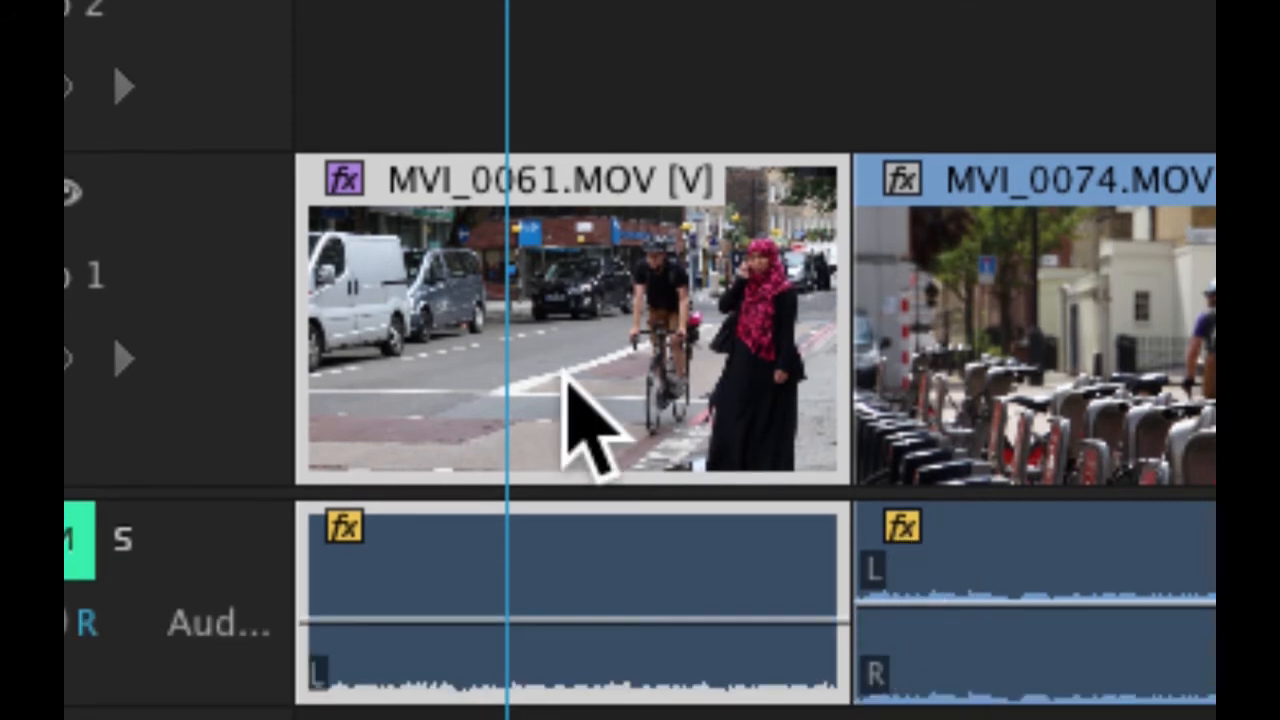
mouse_move(580, 450)
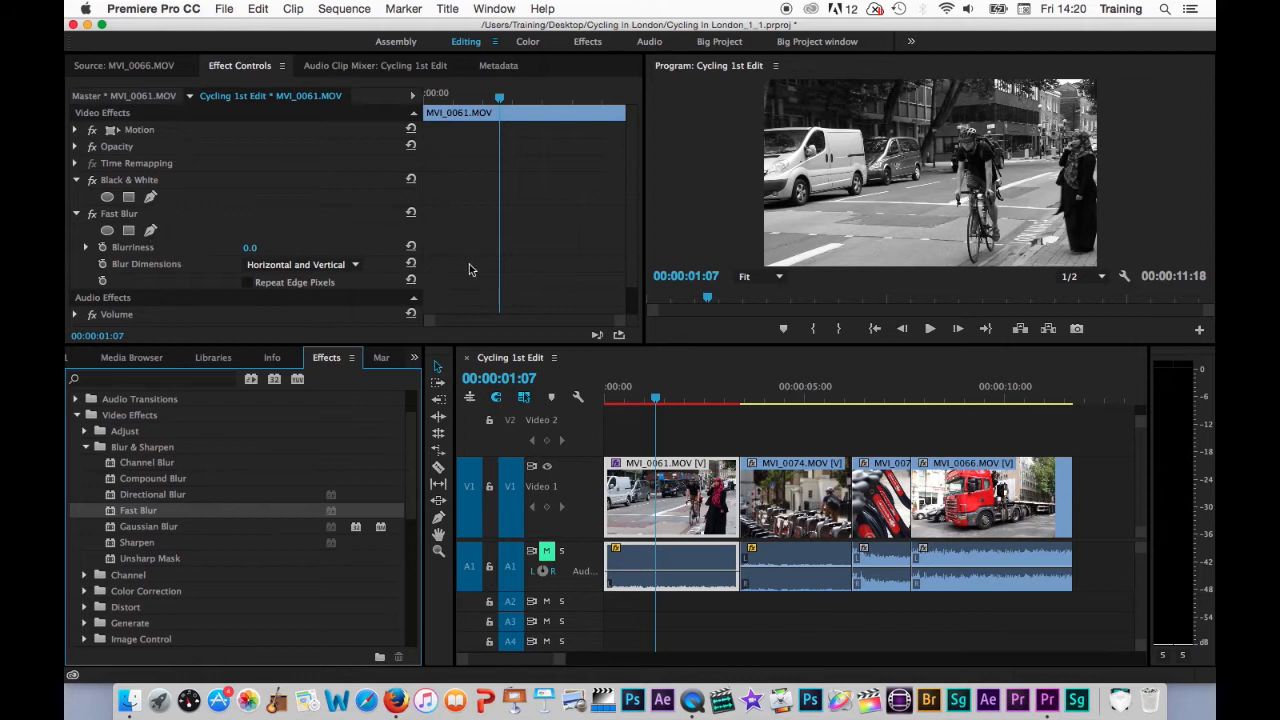
mouse_move(700, 210)
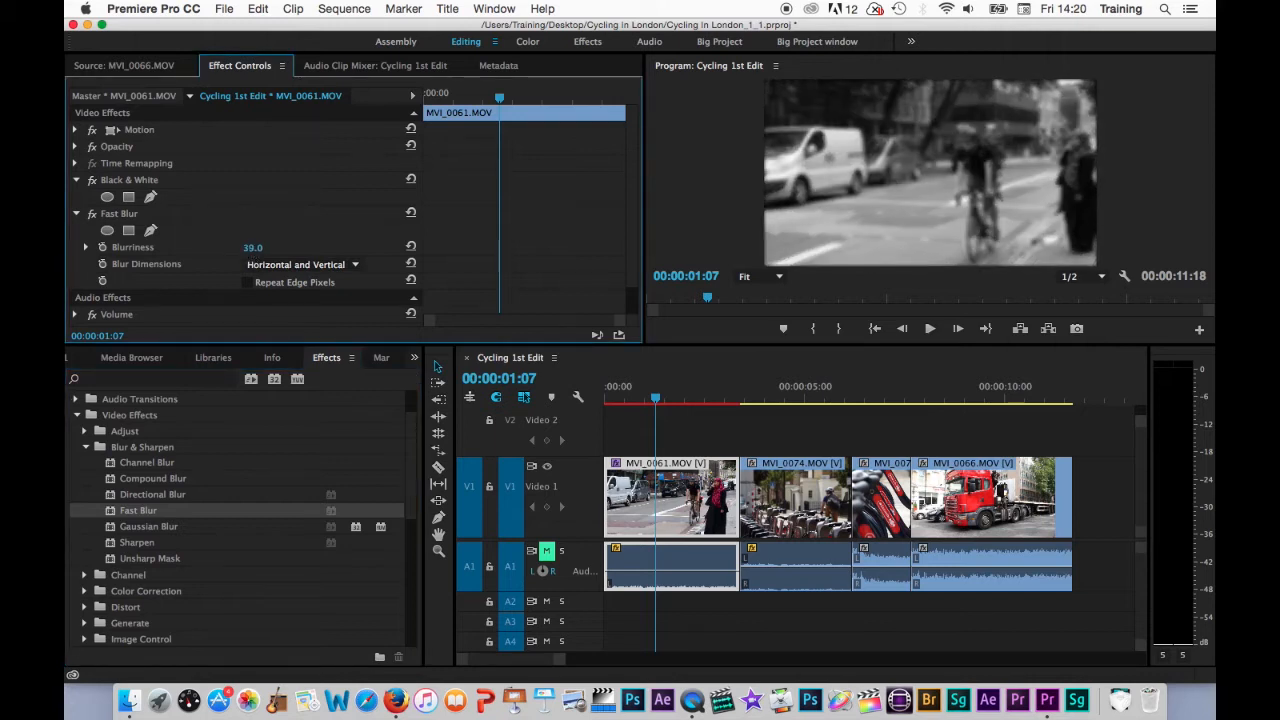
Step: Raise Fast Blur blurriness, repeat edge pixels and limit the blur to horizontal
left_click_drag(252, 248, 258, 248)
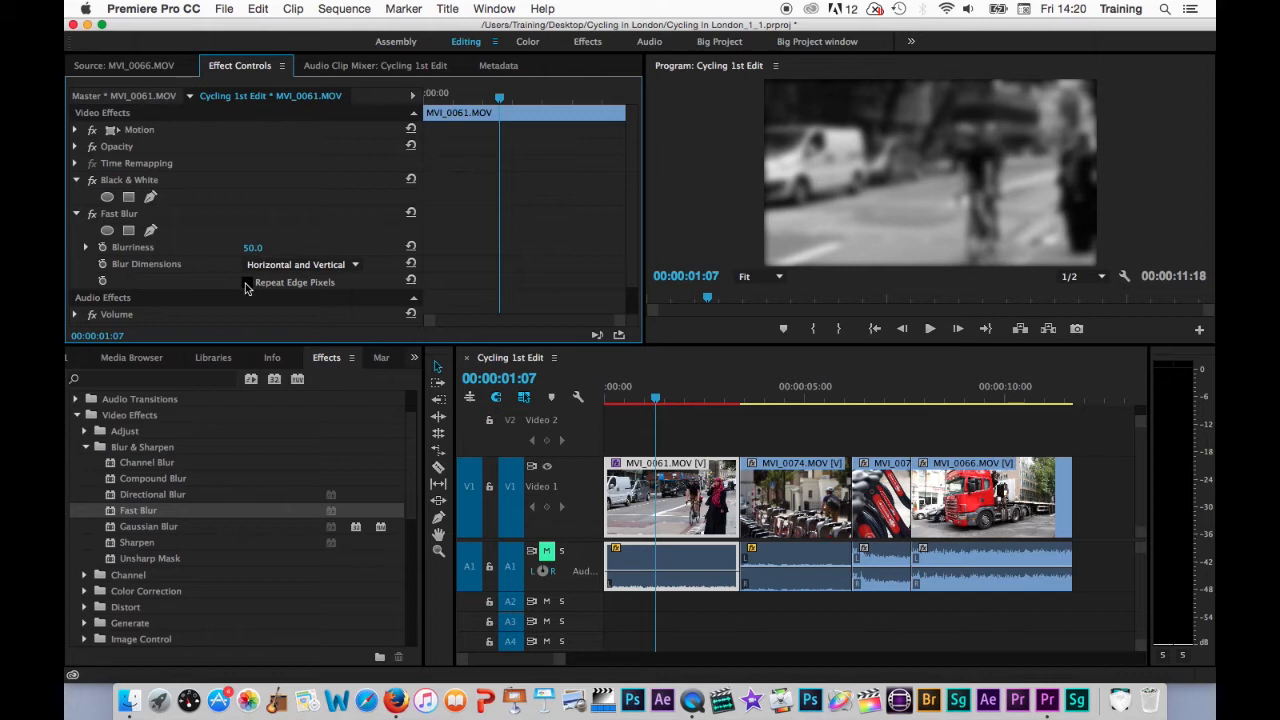
left_click(246, 282)
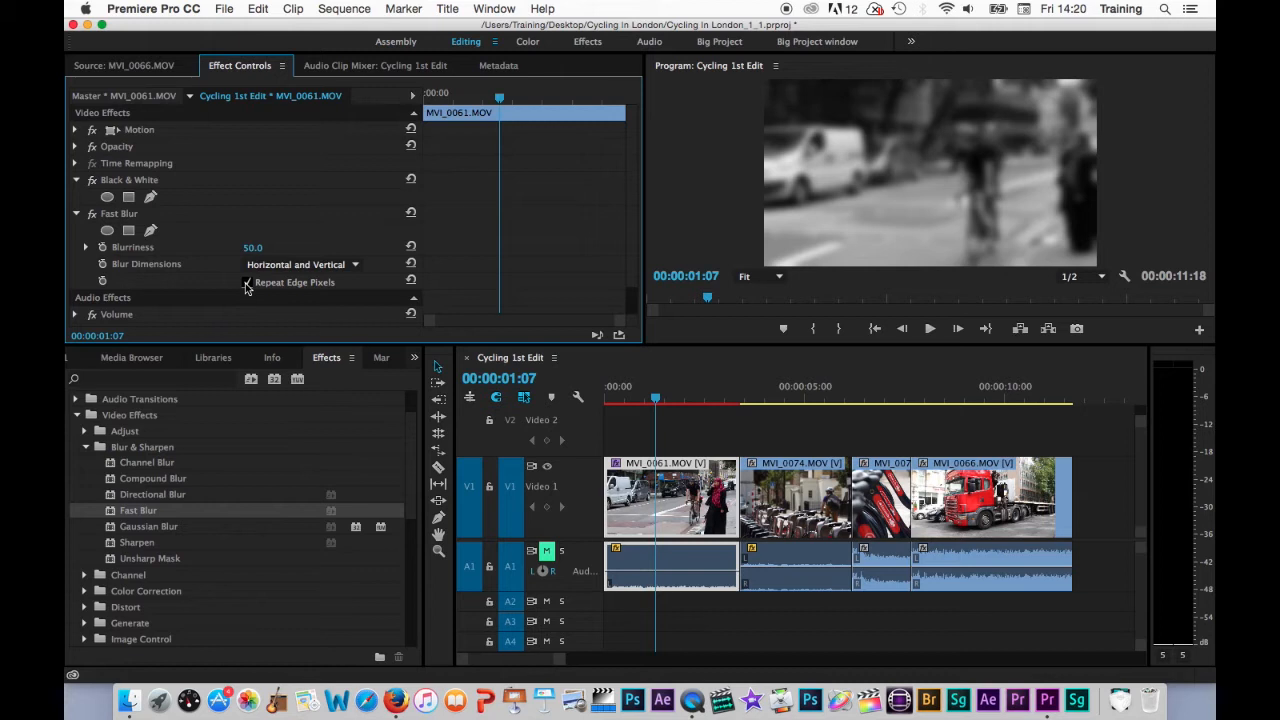
left_click(248, 282)
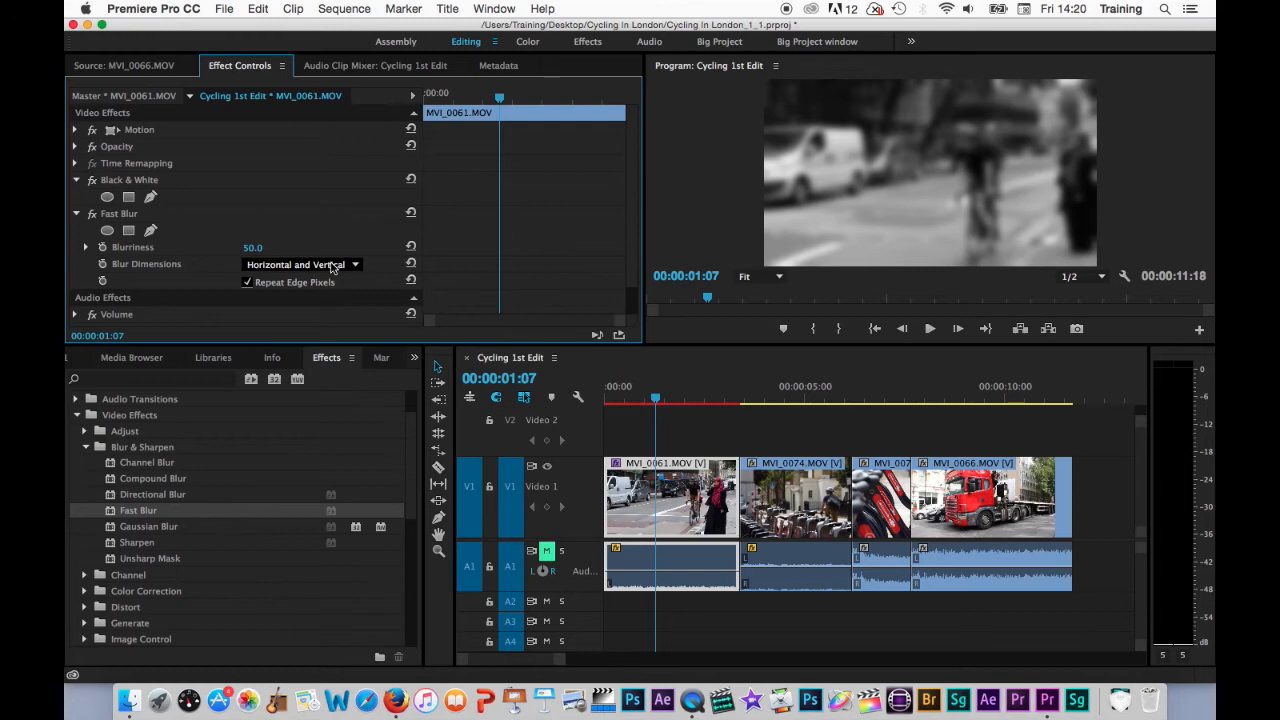
left_click(300, 264)
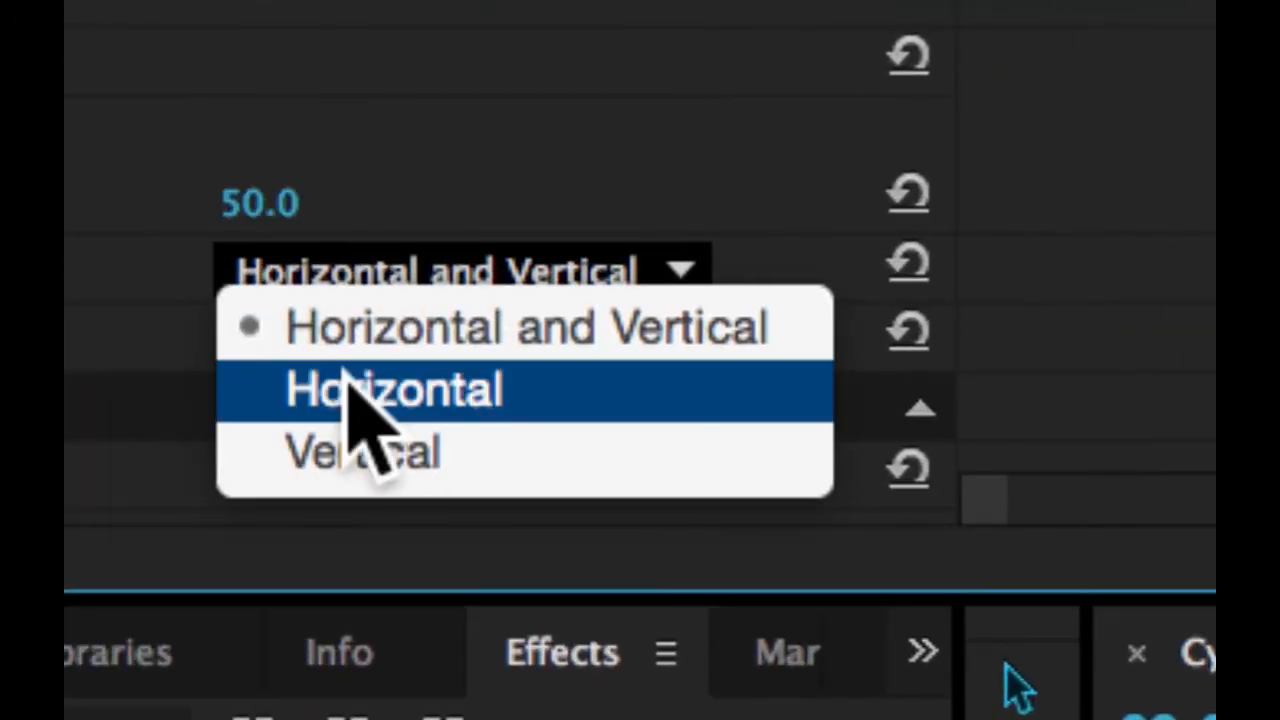
left_click(390, 388)
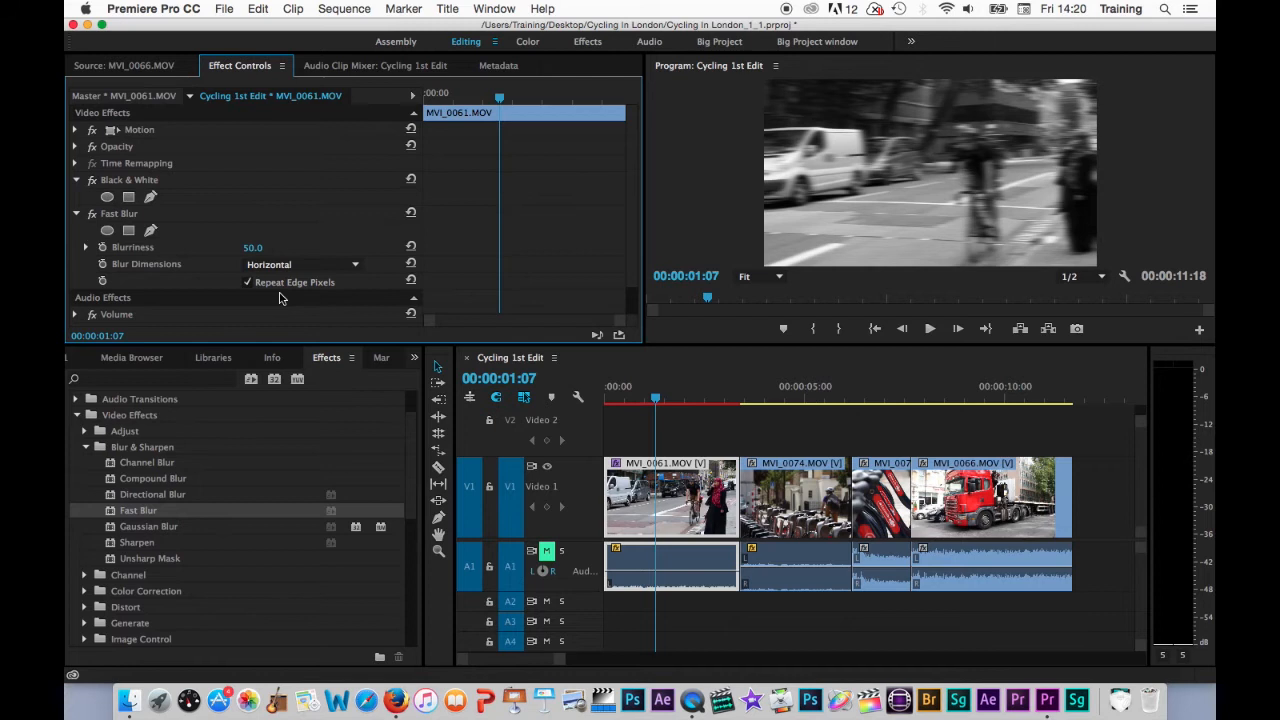
mouse_move(410, 280)
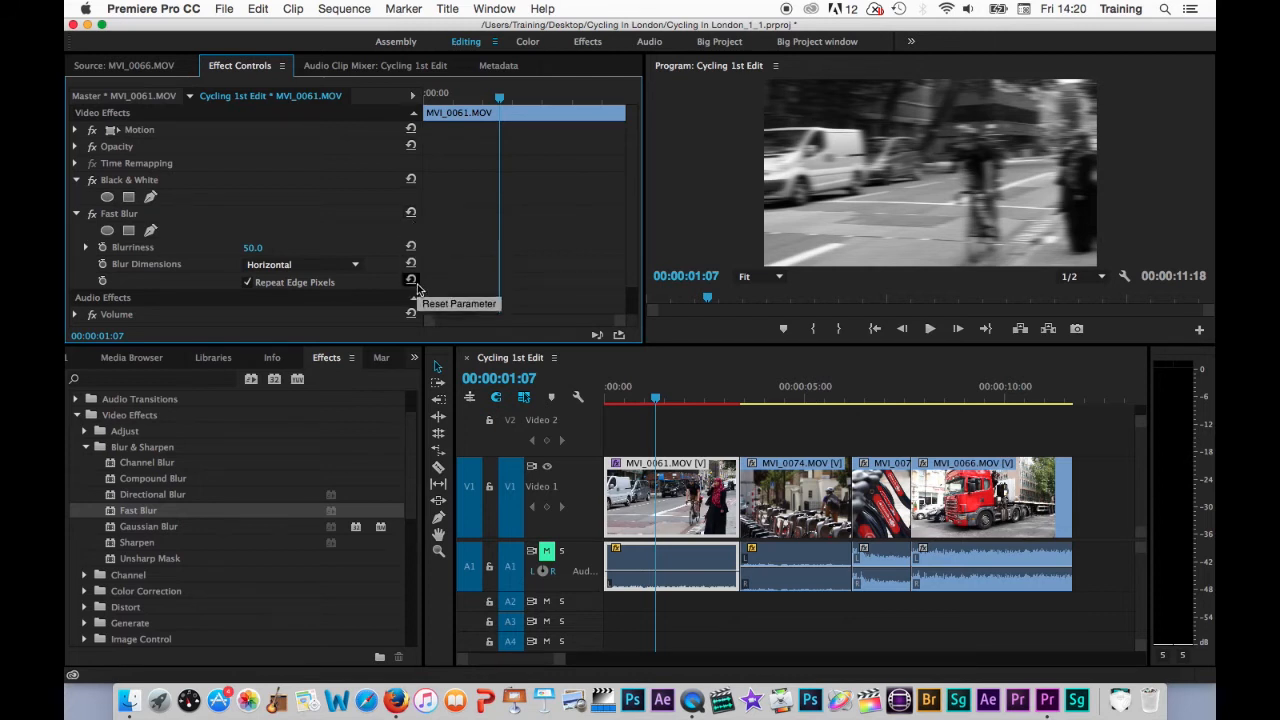
mouse_move(410, 212)
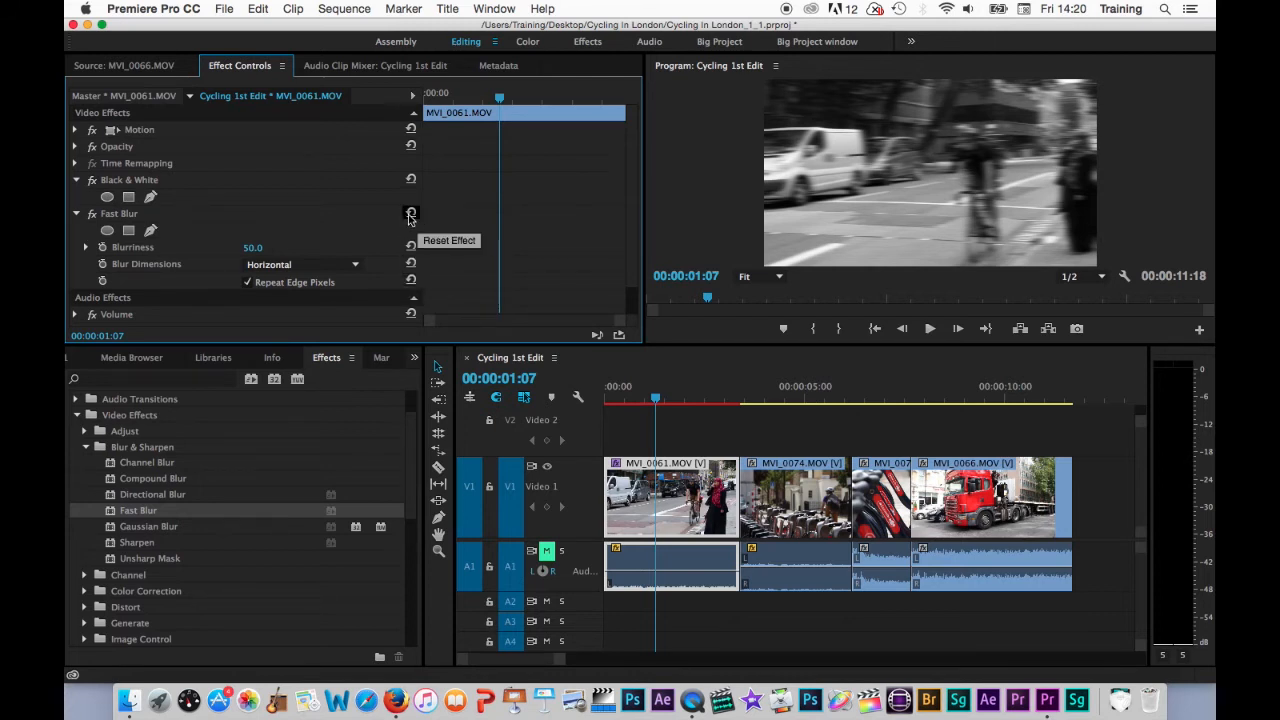
Step: Reset Fast Blur, enter blurriness 30, then scrub it higher
left_click(410, 212)
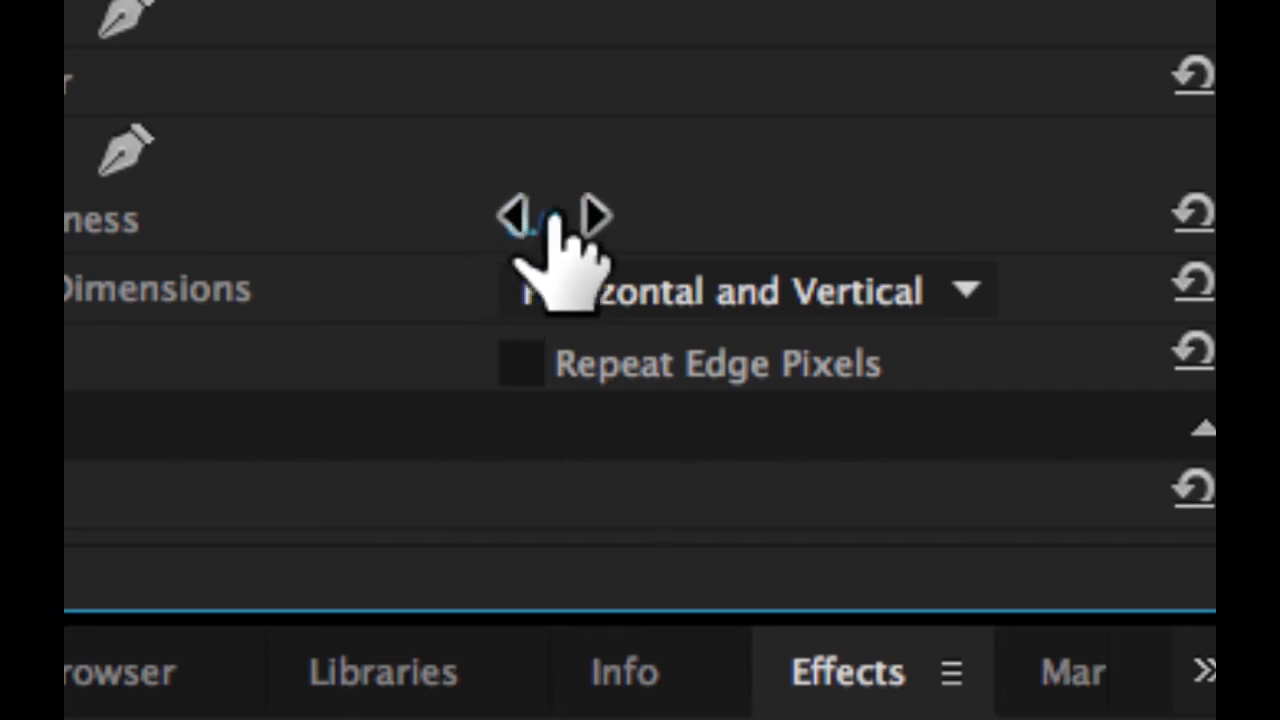
left_click(580, 220)
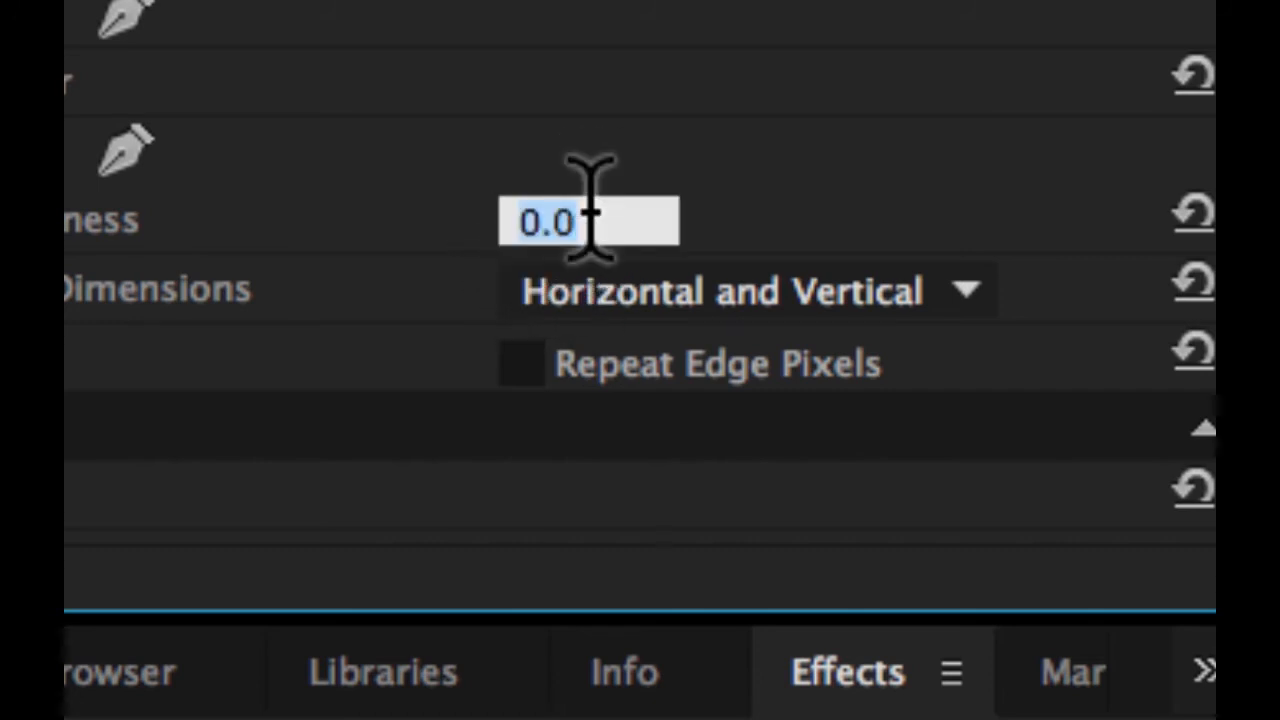
type("30")
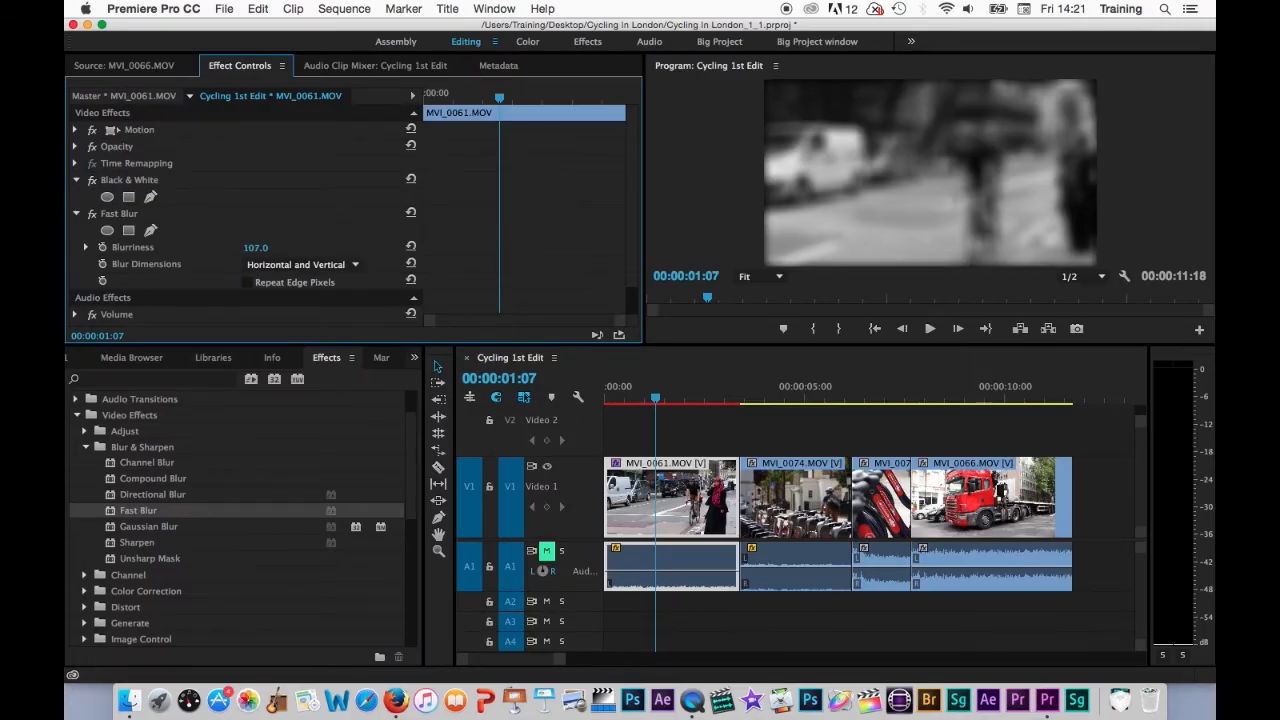
left_click_drag(256, 248, 252, 248)
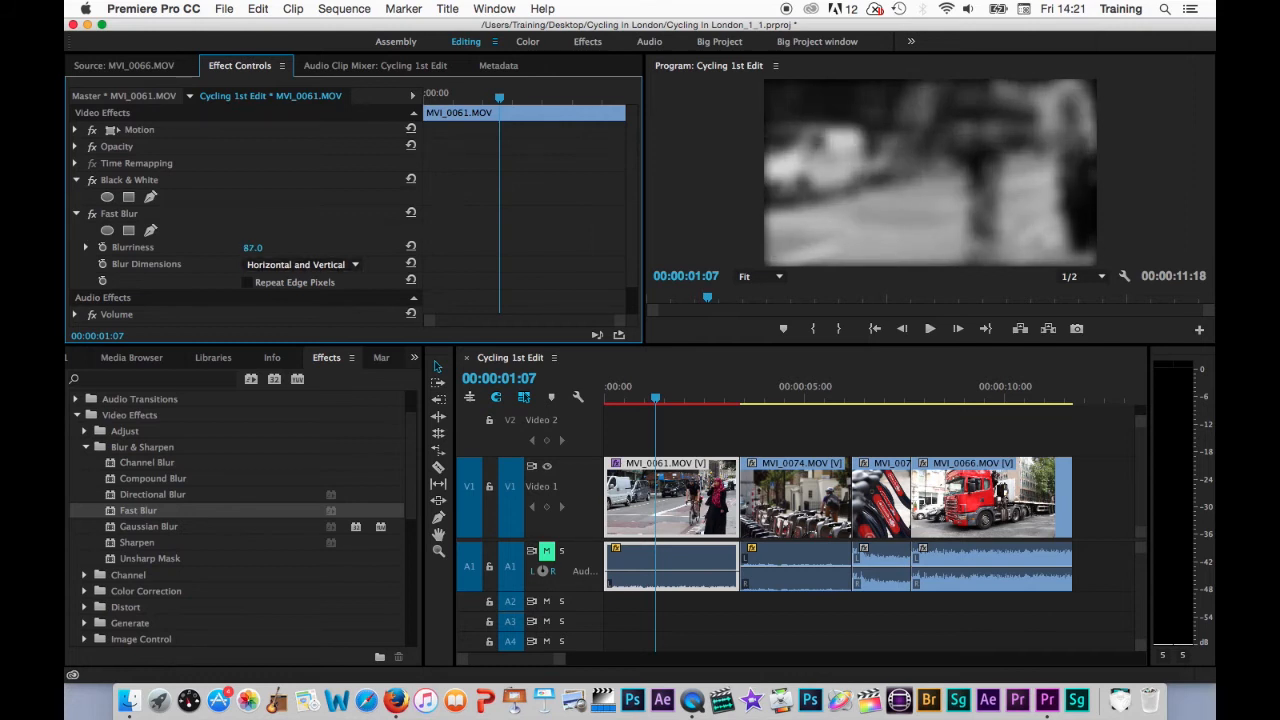
Step: Adjust the blurriness slider to about 80.5 and blur horizontally again
left_click(84, 248)
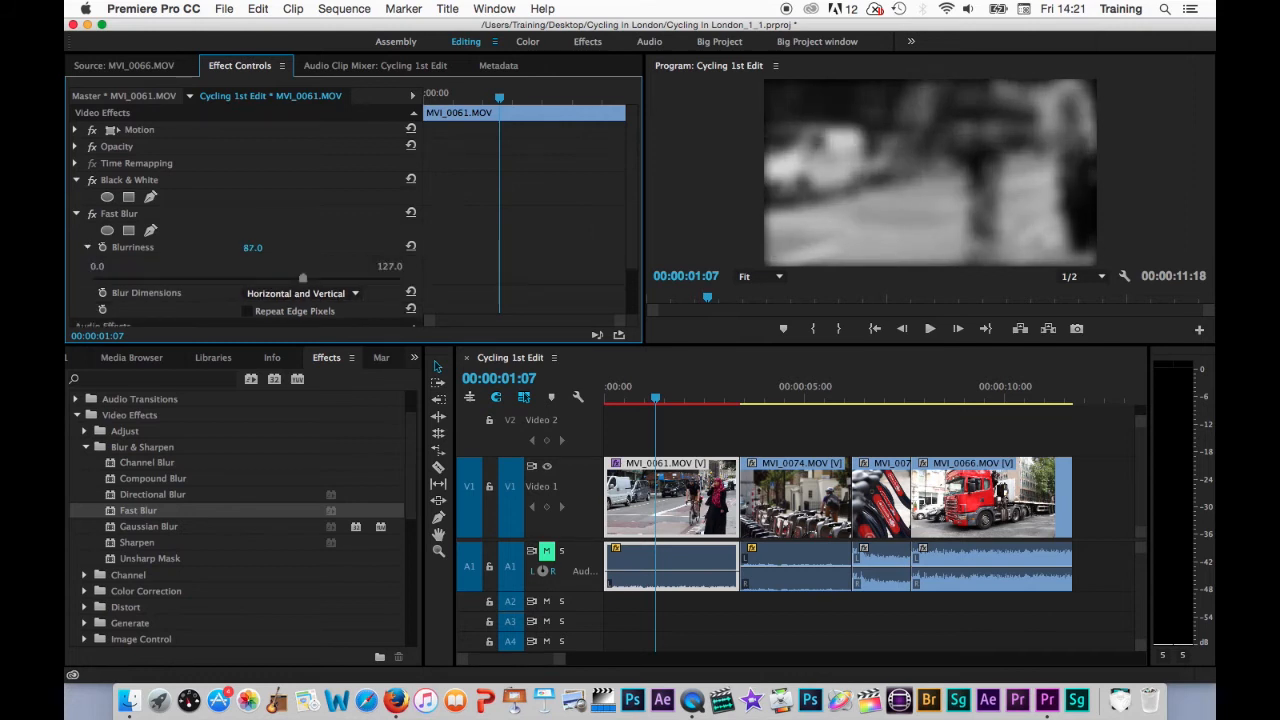
left_click_drag(302, 276, 194, 276)
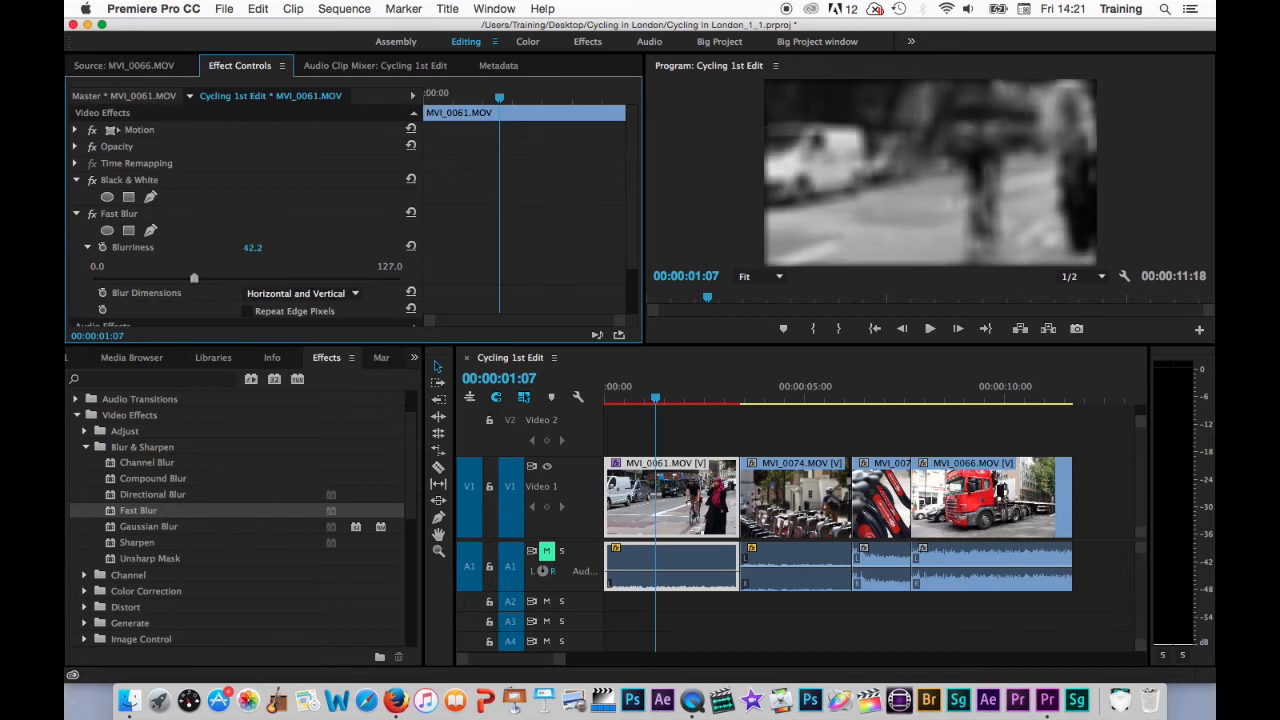
left_click_drag(194, 276, 276, 276)
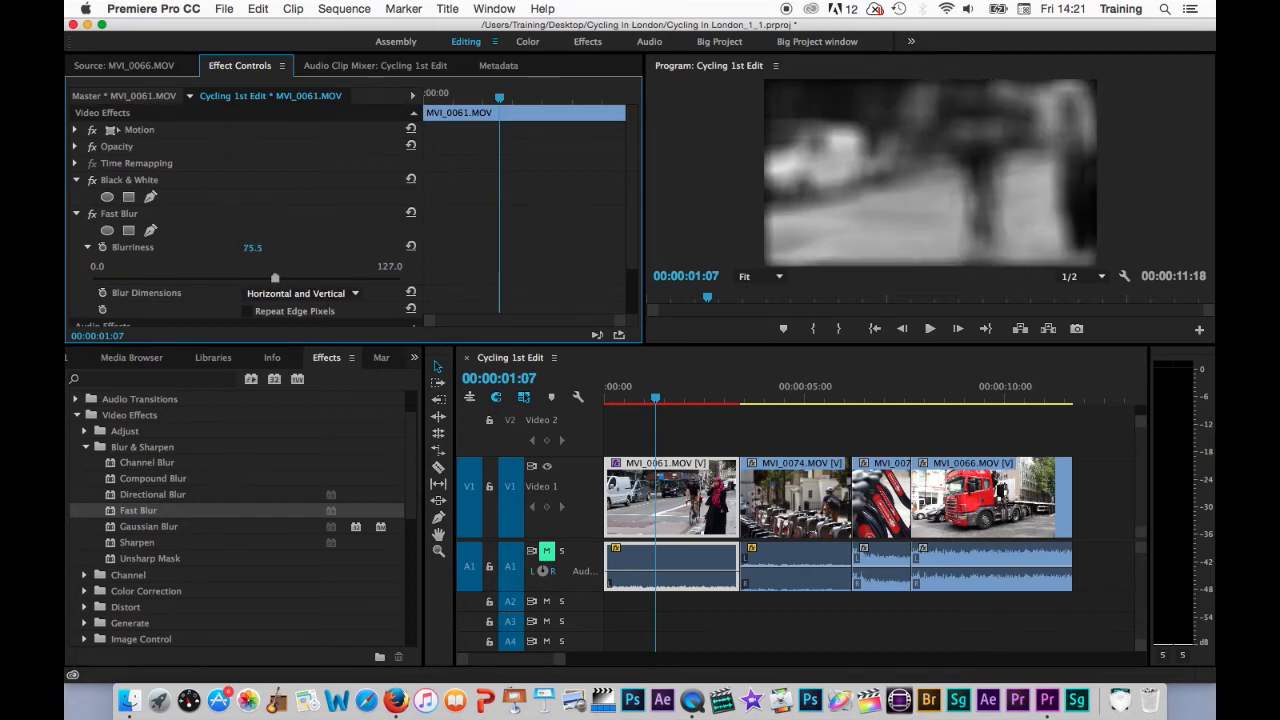
left_click_drag(276, 278, 236, 278)
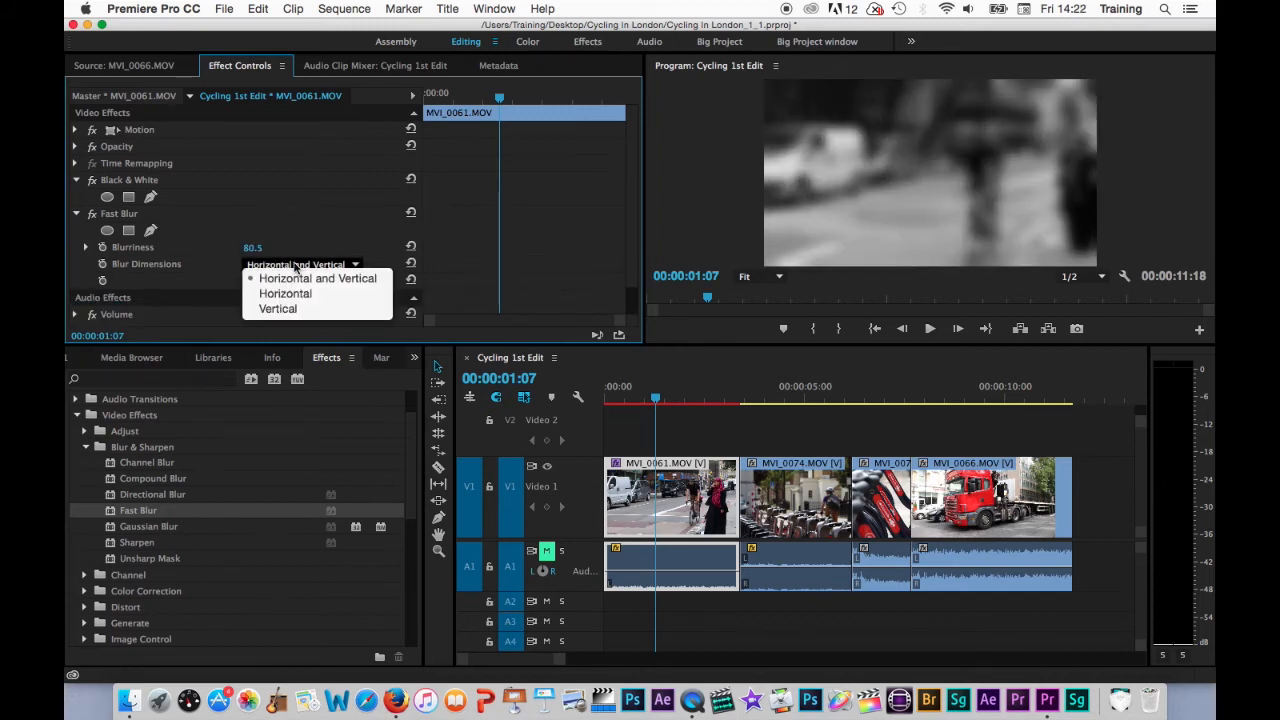
left_click(284, 292)
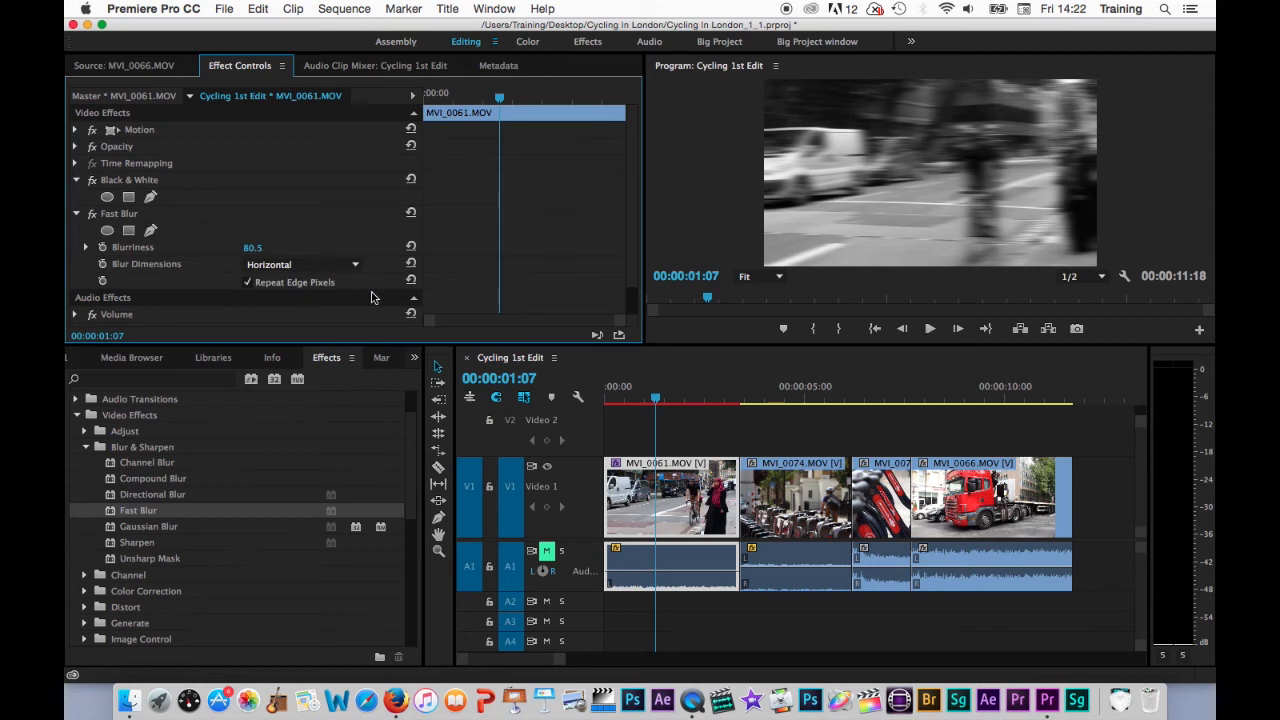
mouse_move(308, 282)
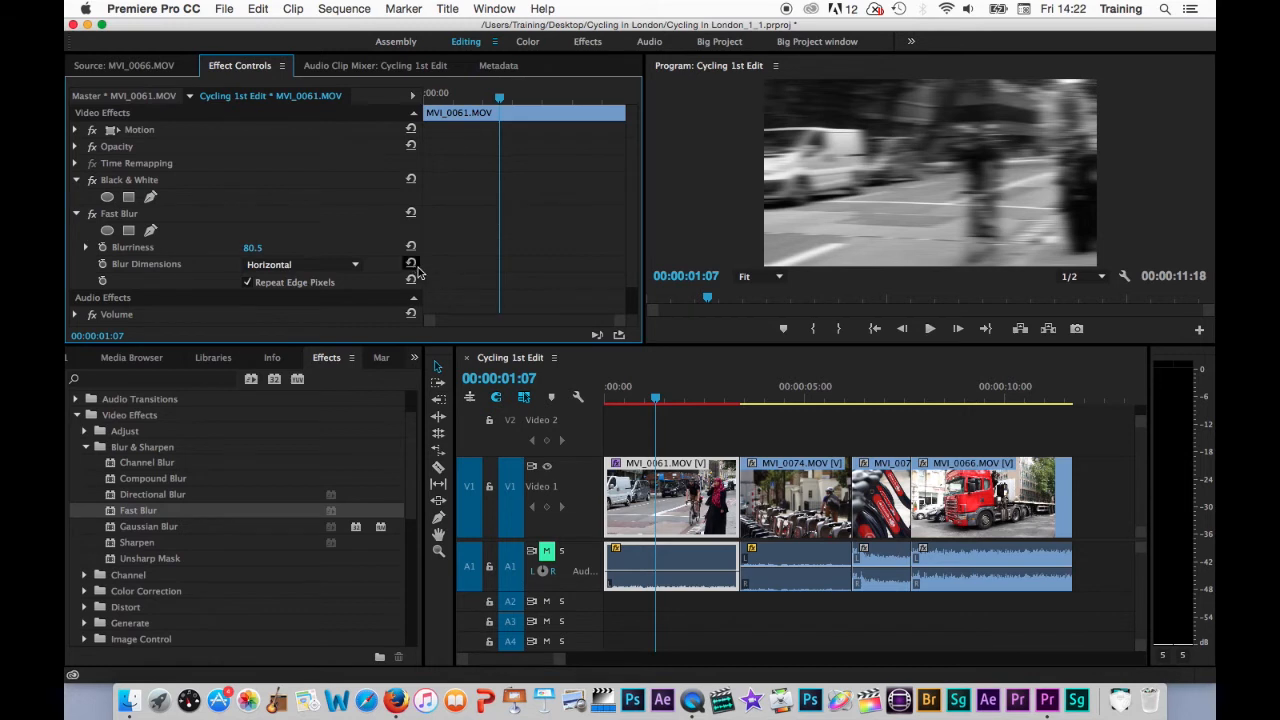
mouse_move(410, 264)
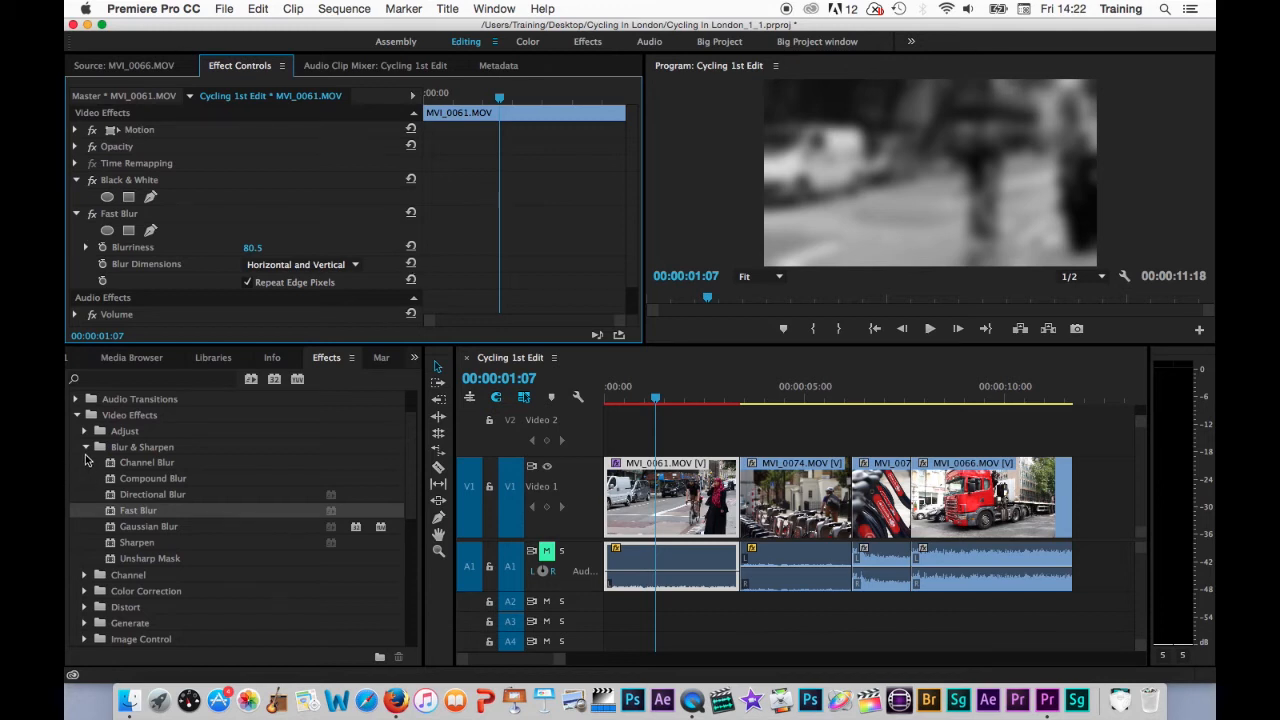
Step: Apply Tint from Color Correction to the clip below Fast Blur
left_click(84, 446)
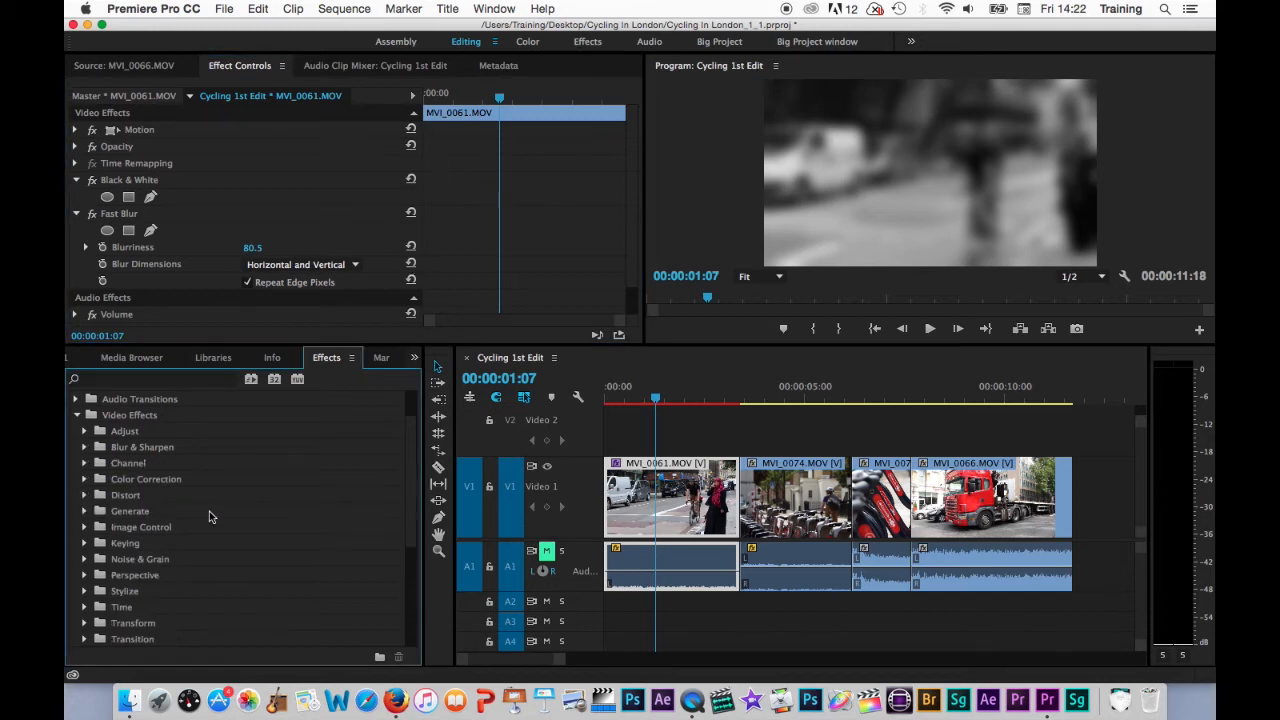
left_click(84, 478)
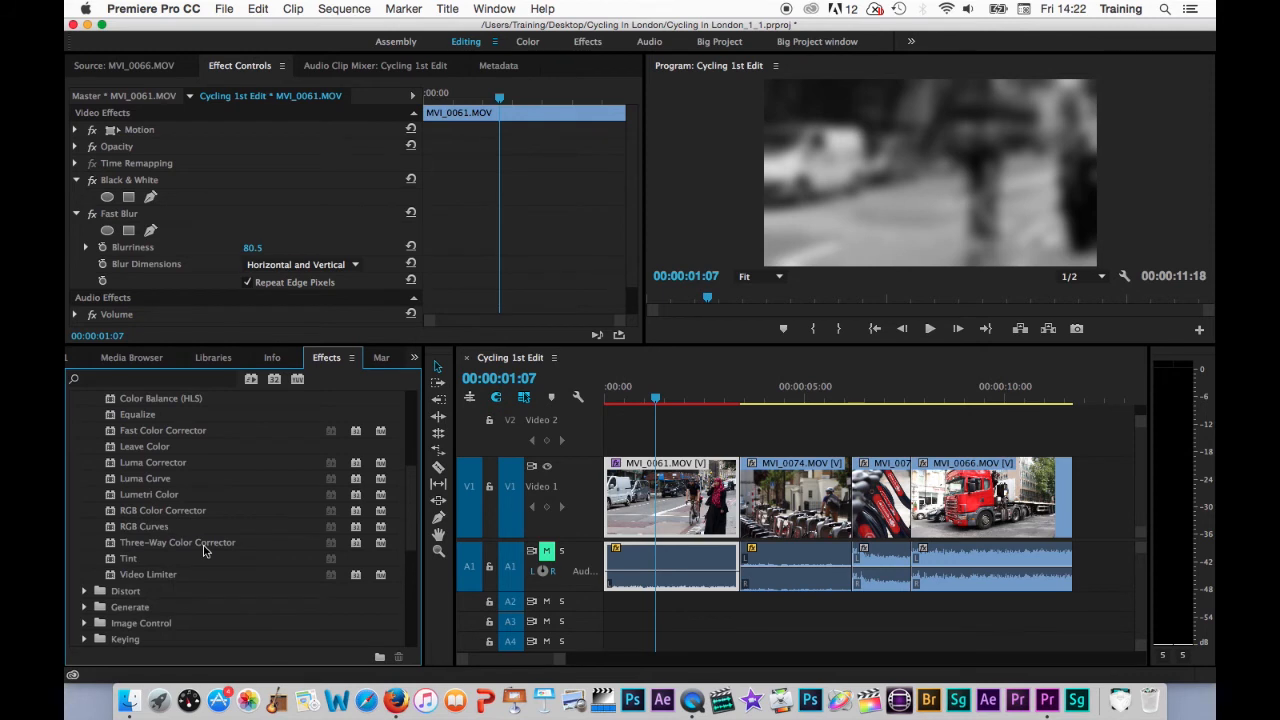
left_click(128, 558)
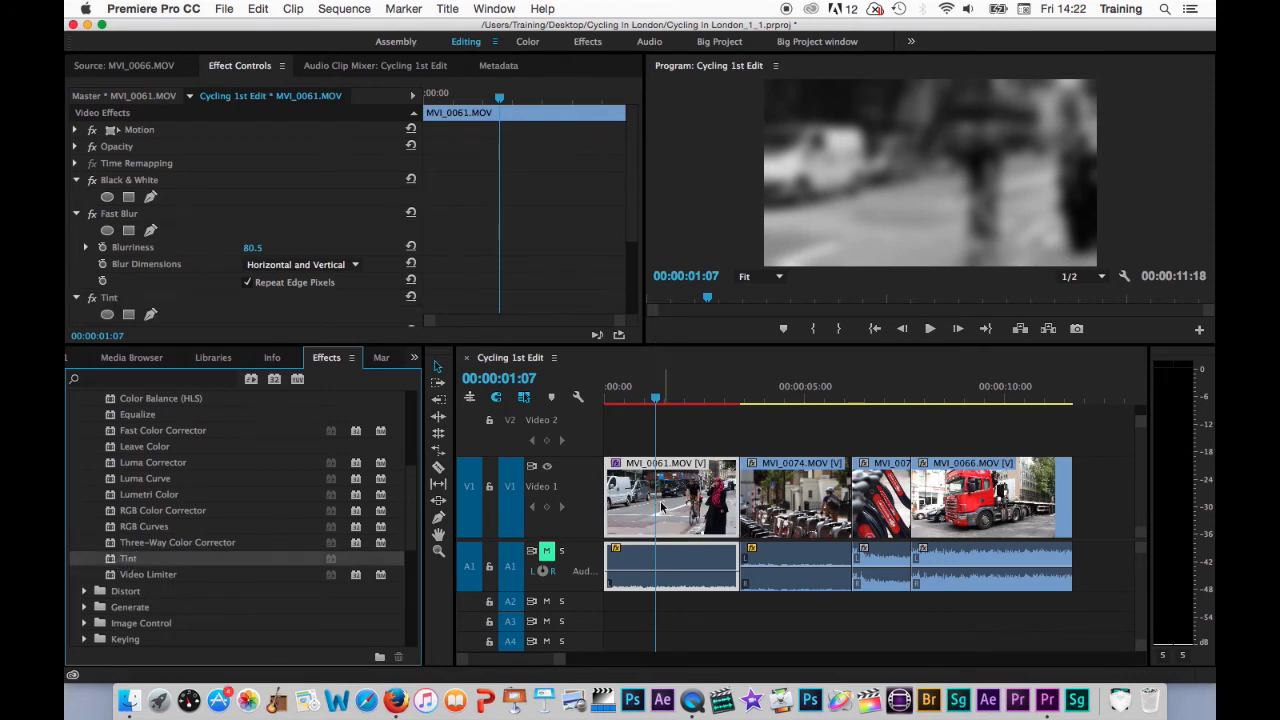
mouse_move(662, 508)
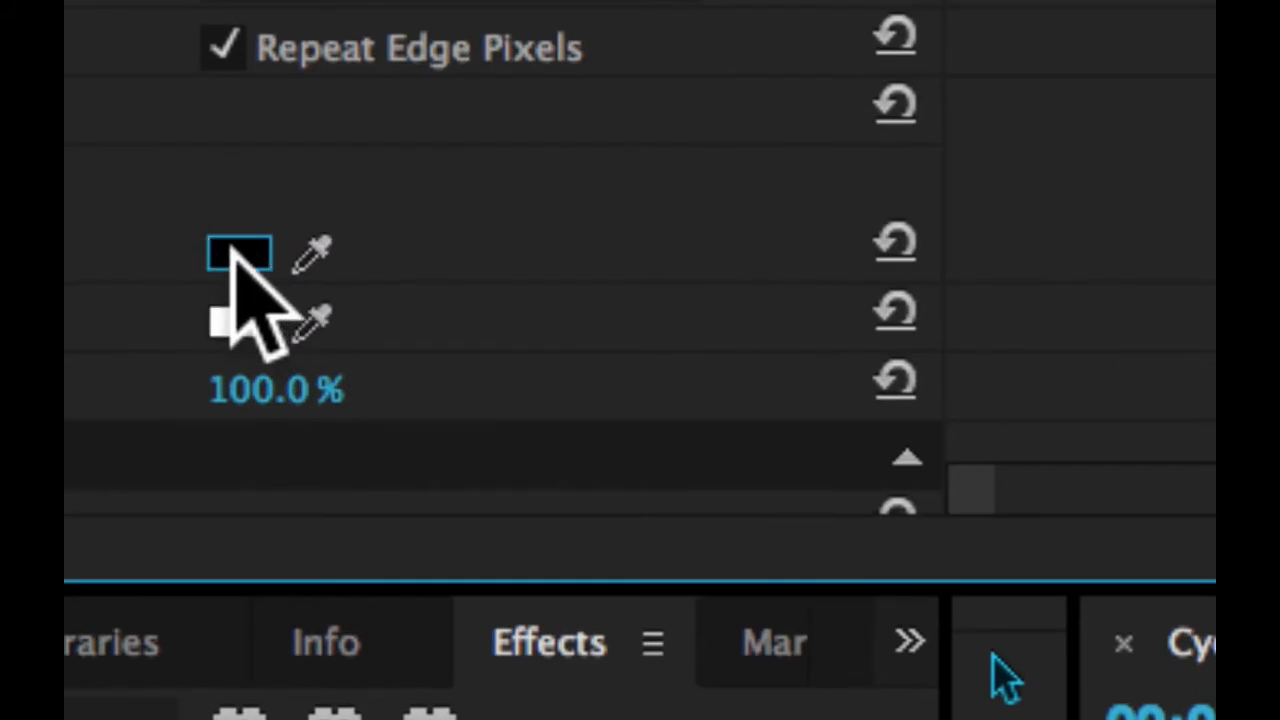
Step: Set Tint's Map Black To colour to a deep blue
left_click(238, 256)
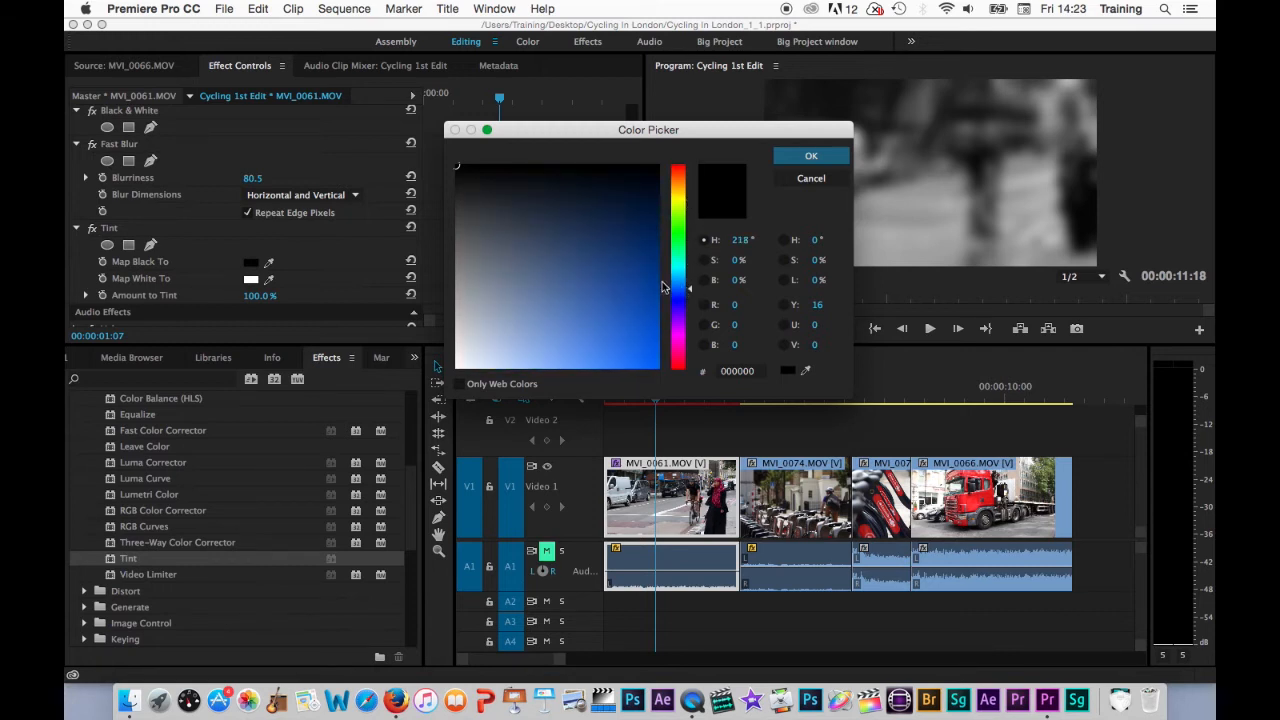
left_click(636, 292)
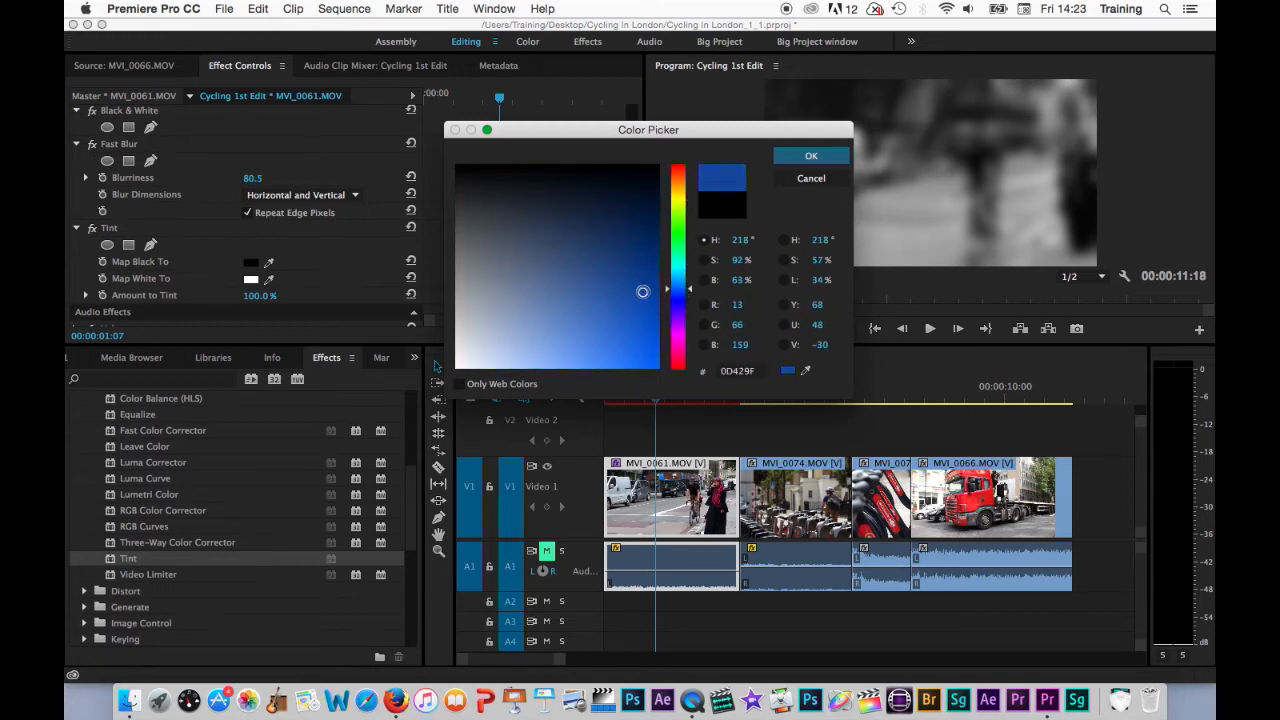
left_click_drag(642, 292, 648, 276)
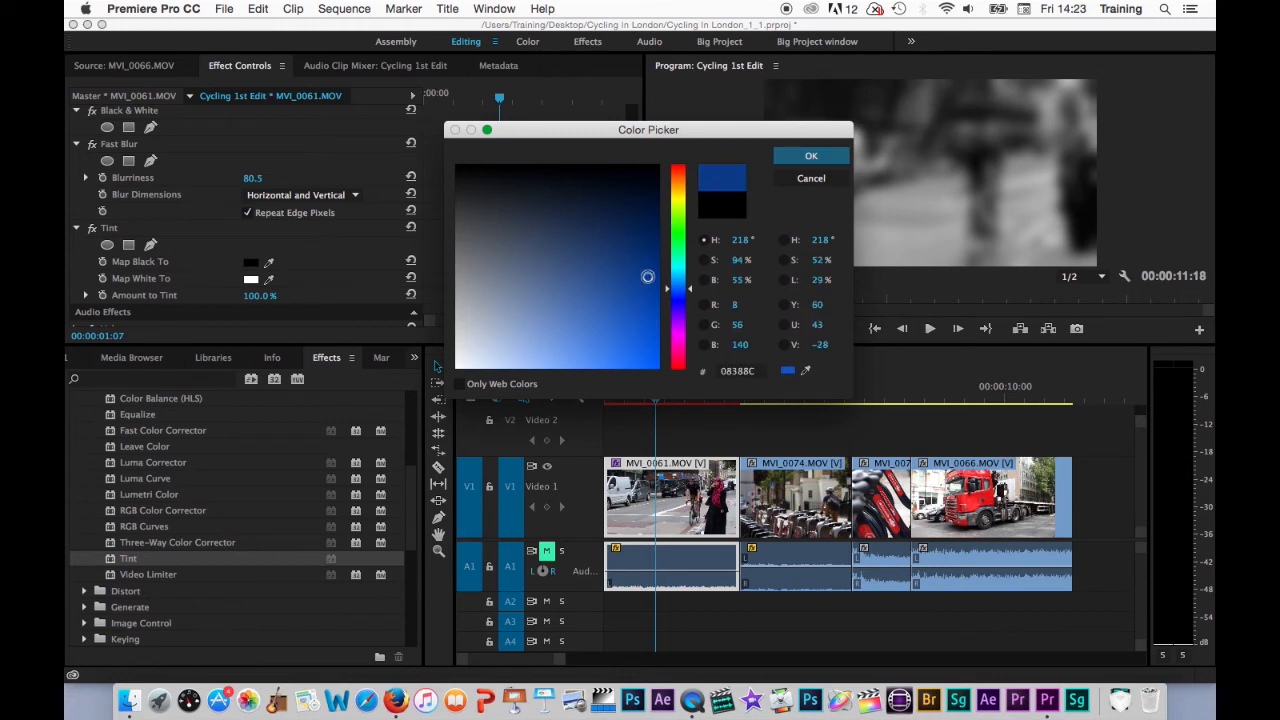
left_click(650, 312)
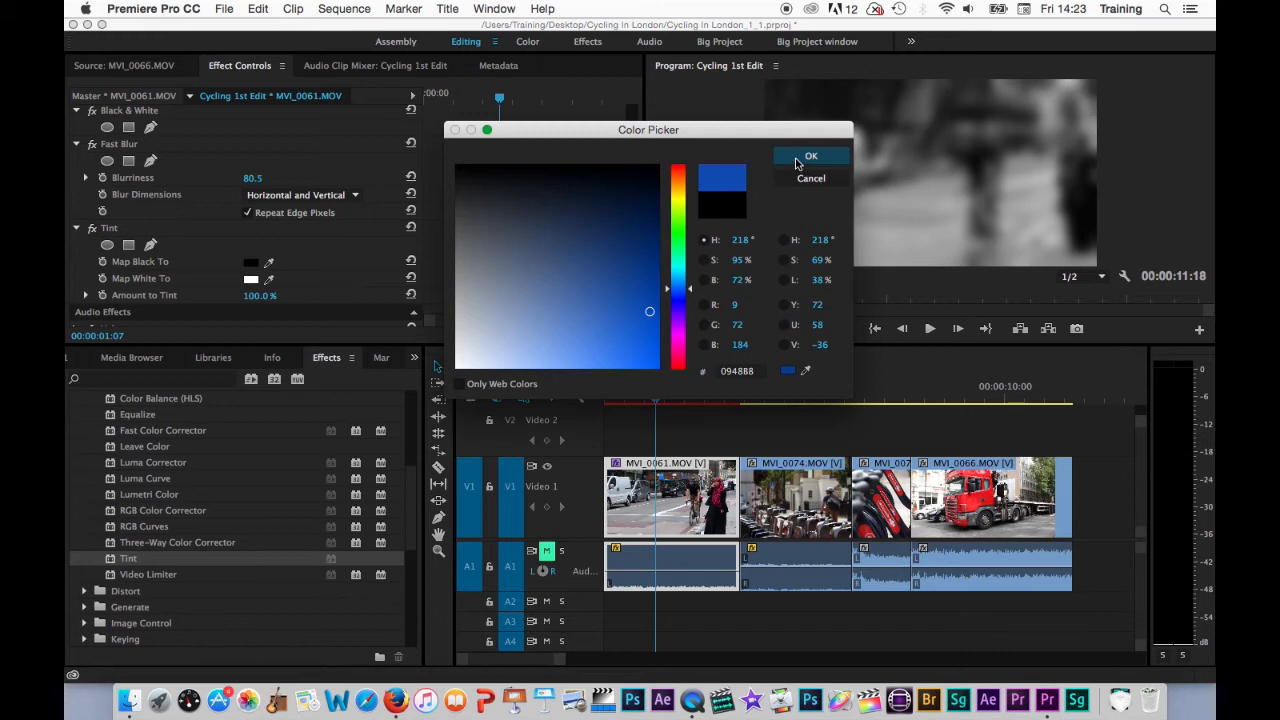
left_click(810, 156)
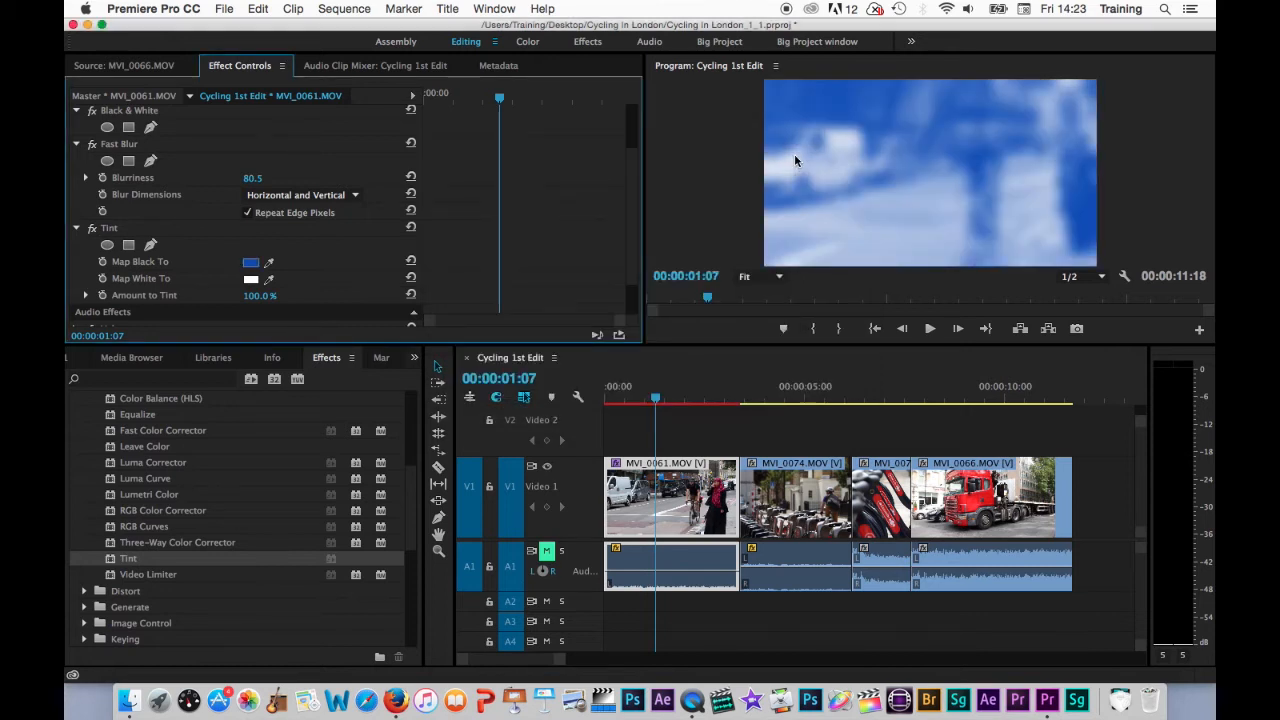
mouse_move(224, 292)
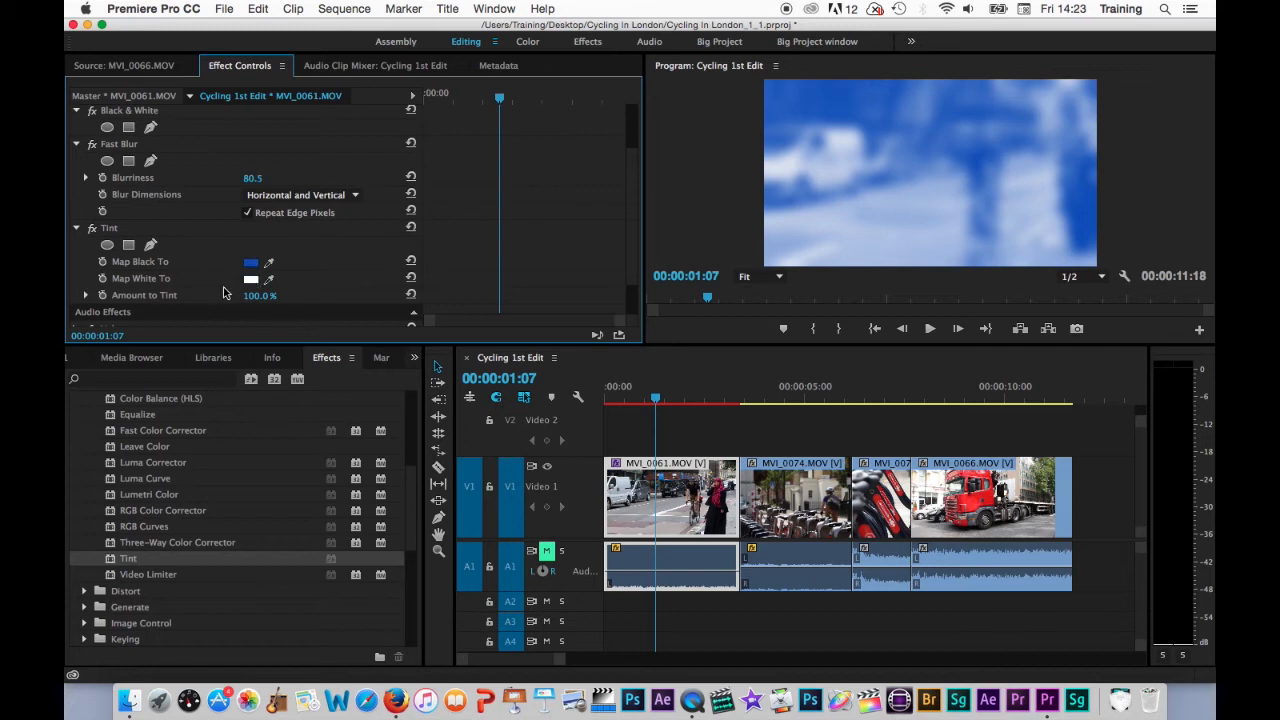
Step: Adjust the Amount to Tint slider
left_click(84, 294)
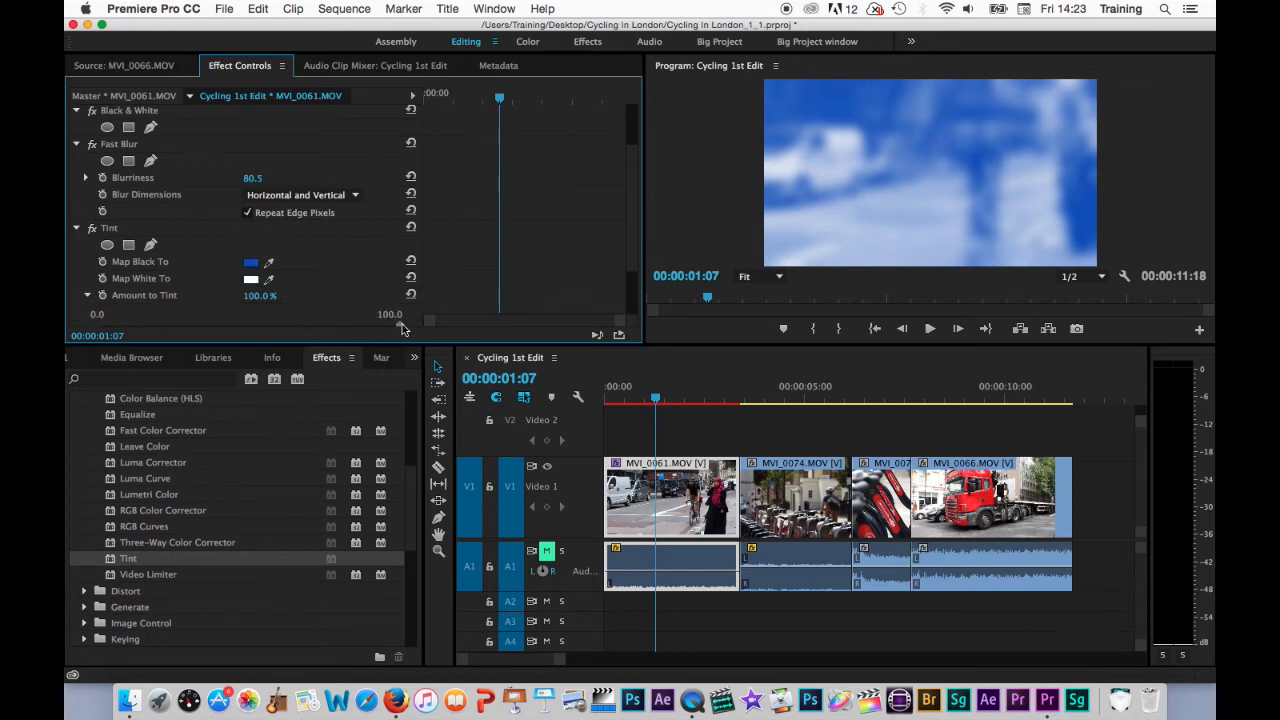
left_click_drag(390, 324, 312, 324)
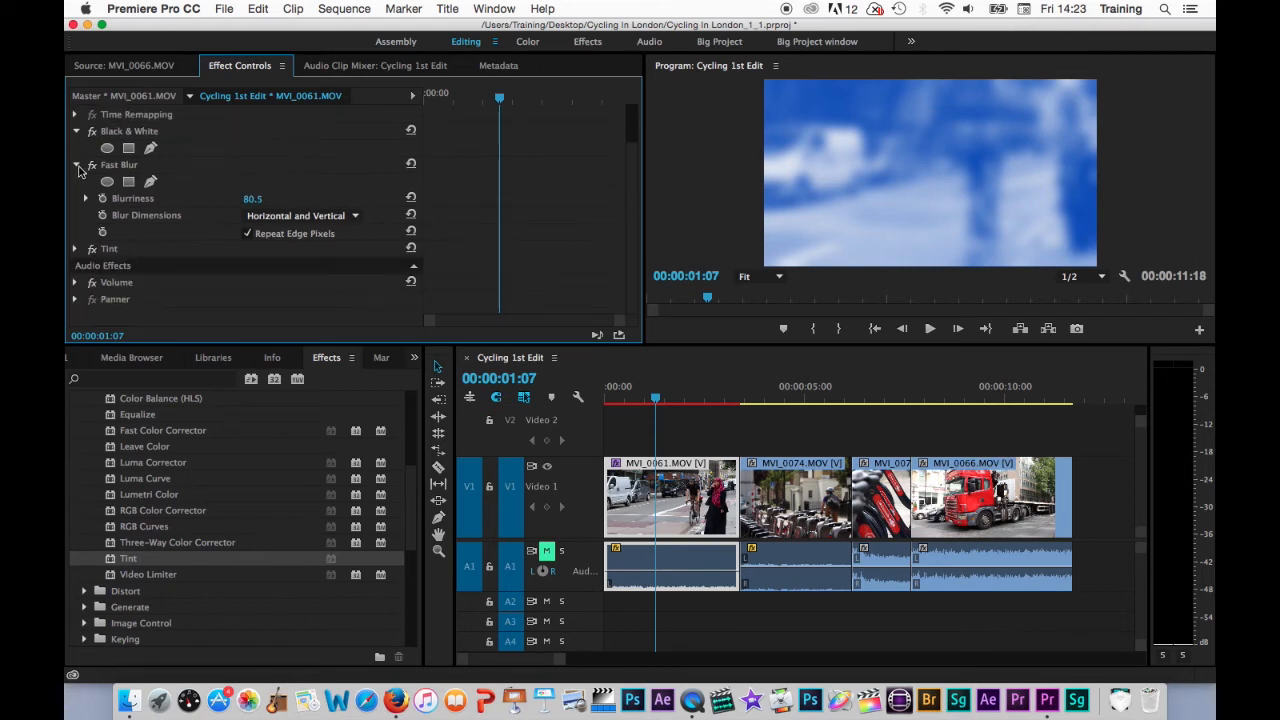
Step: Collapse the Fast Blur settings in Effect Controls
left_click(76, 164)
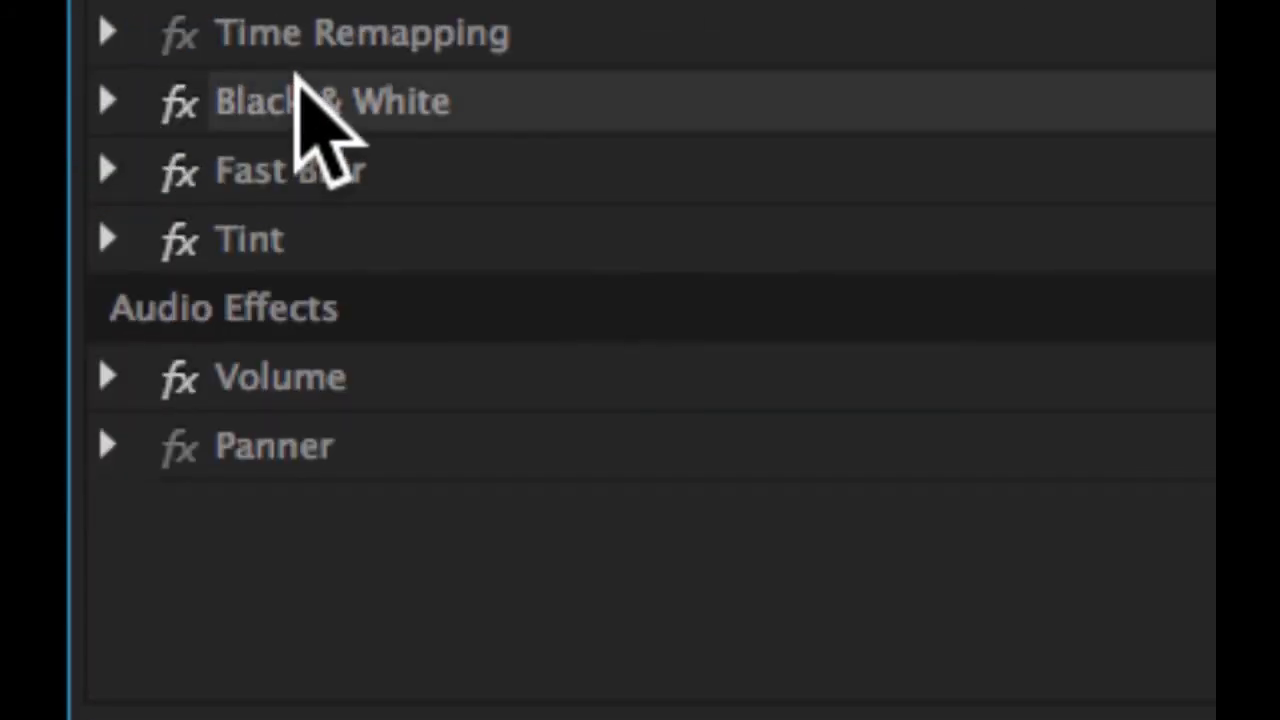
mouse_move(290, 176)
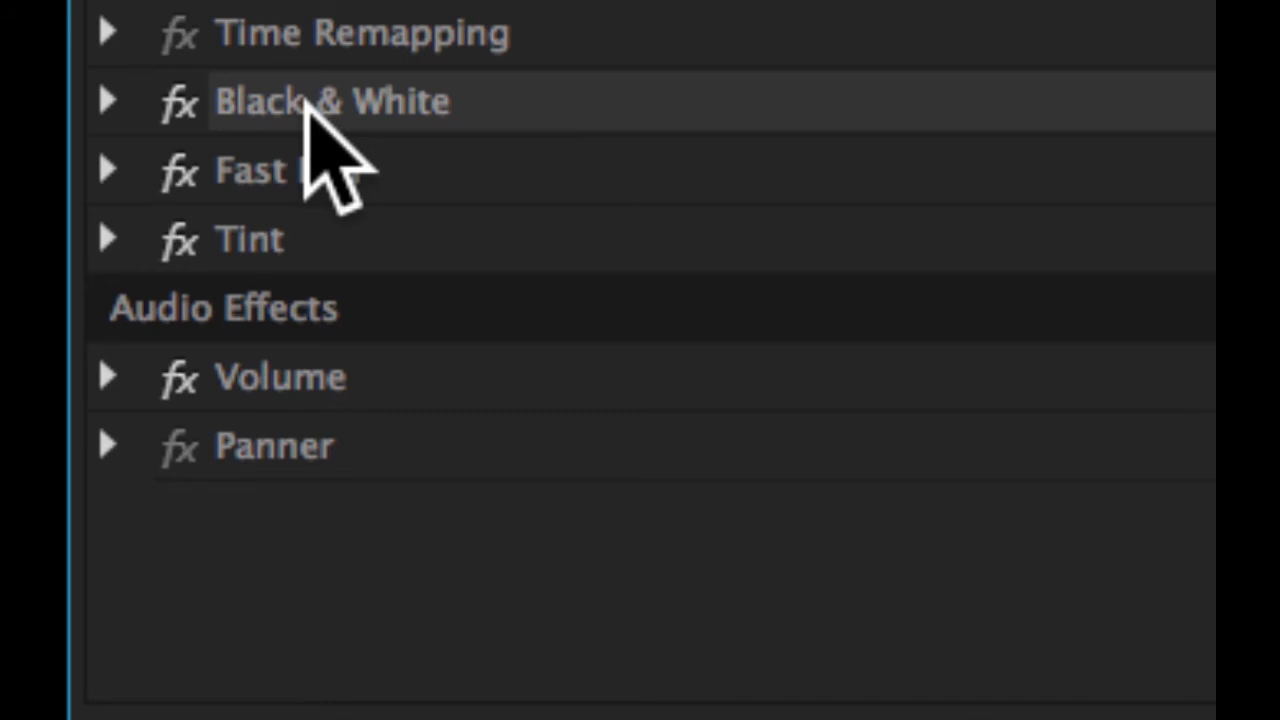
mouse_move(290, 190)
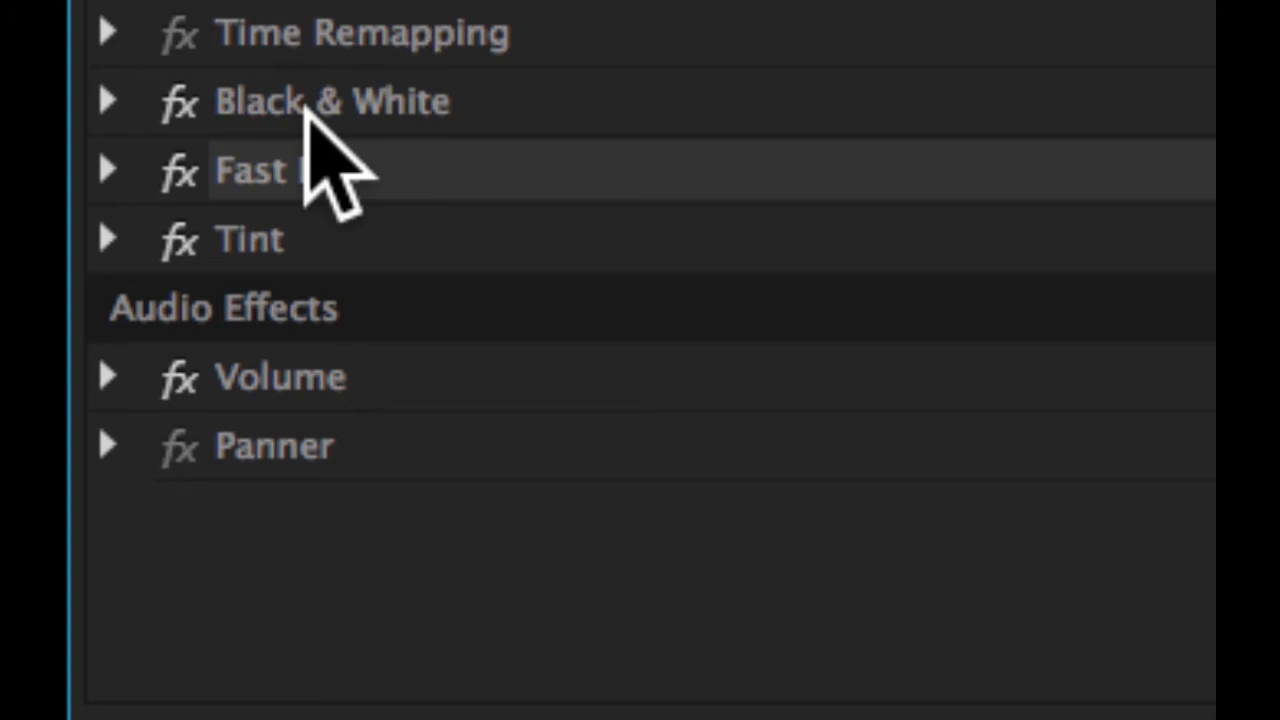
mouse_move(250, 310)
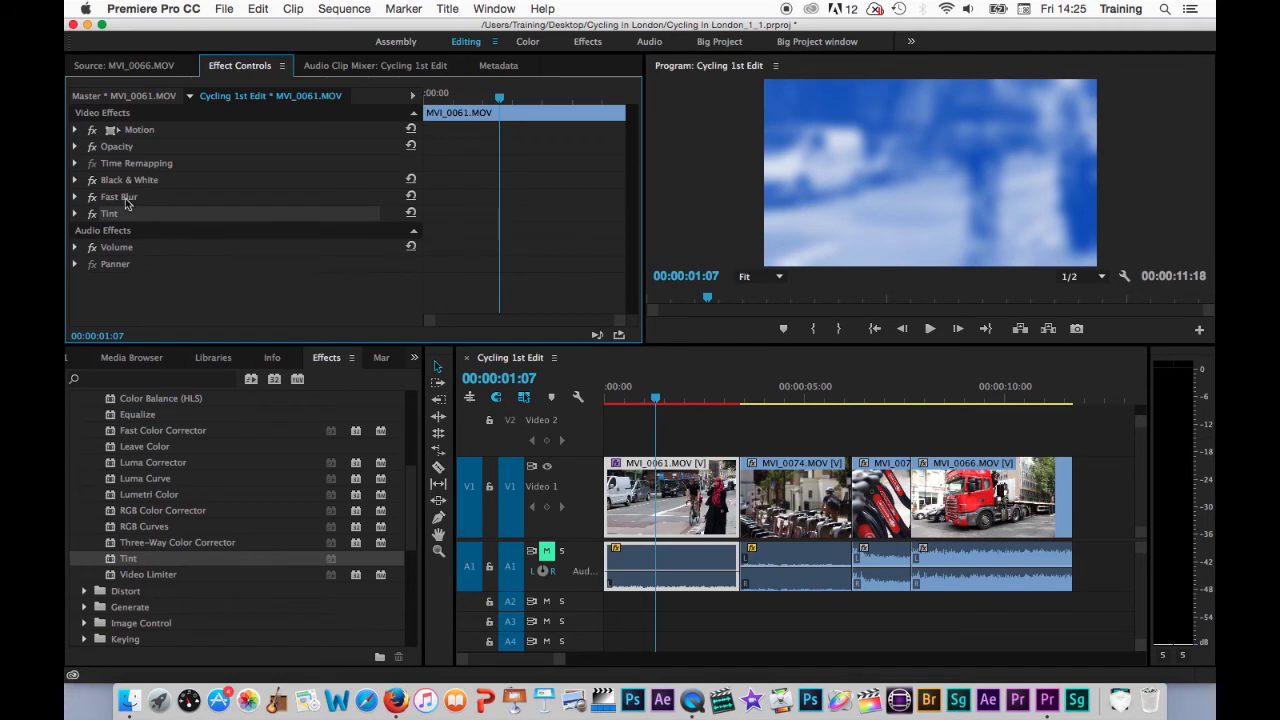
mouse_move(114, 208)
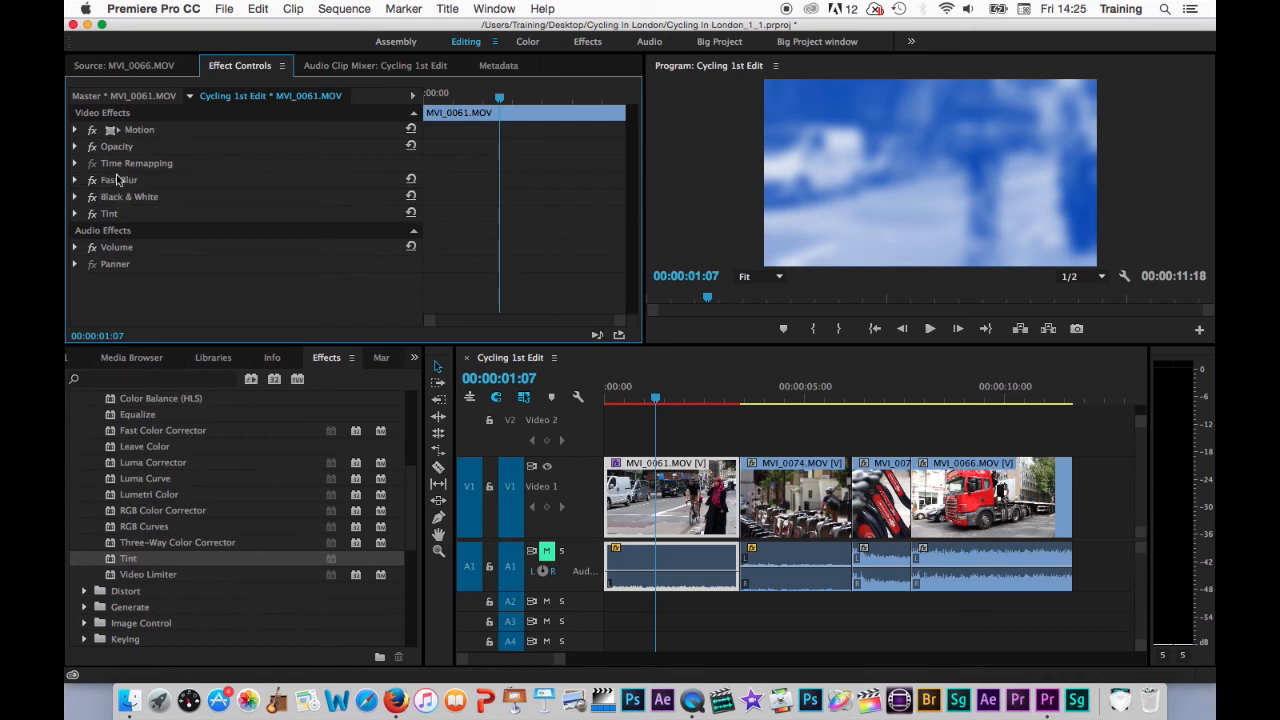
mouse_move(1012, 160)
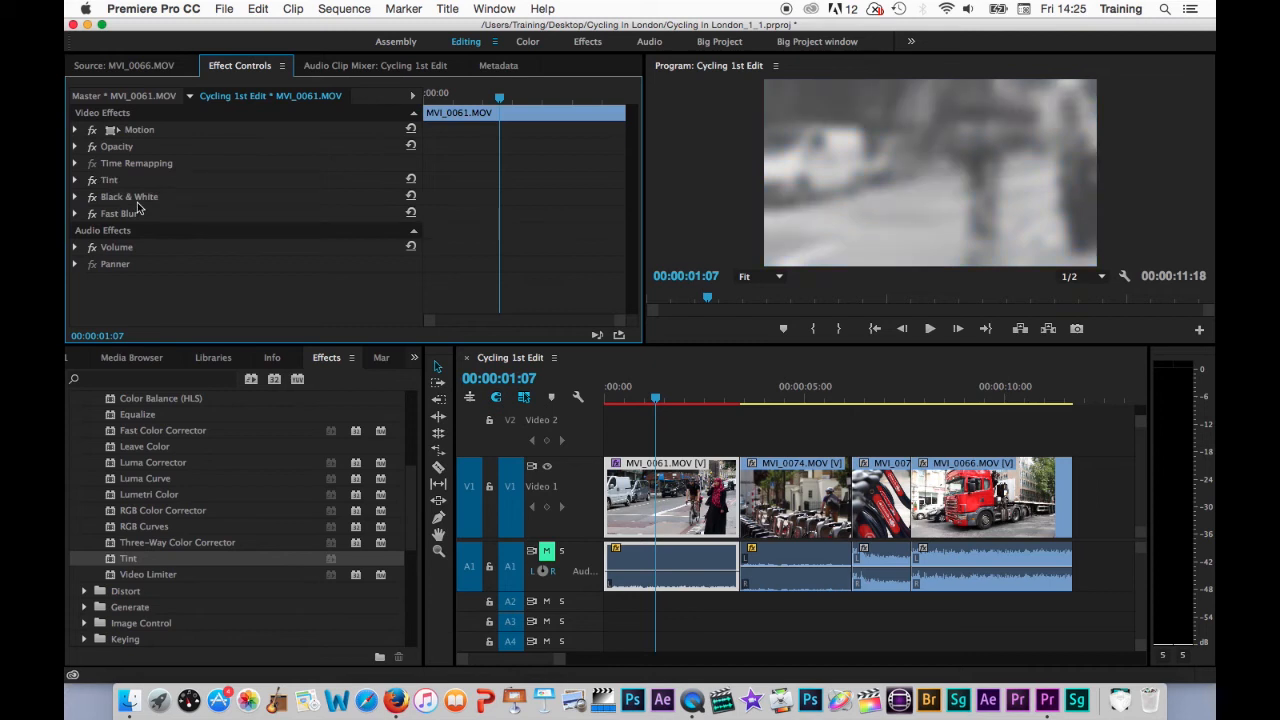
mouse_move(126, 200)
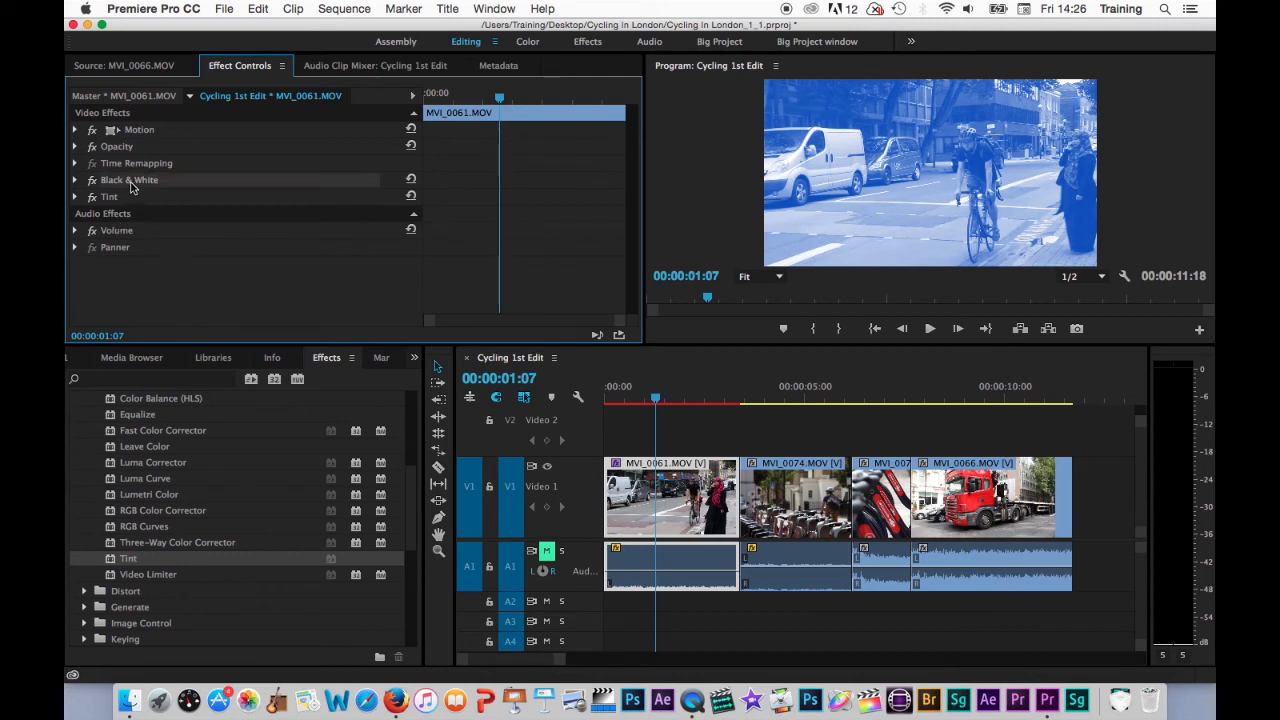
Step: Expand the Tint effect's settings in Effect Controls
left_click(74, 196)
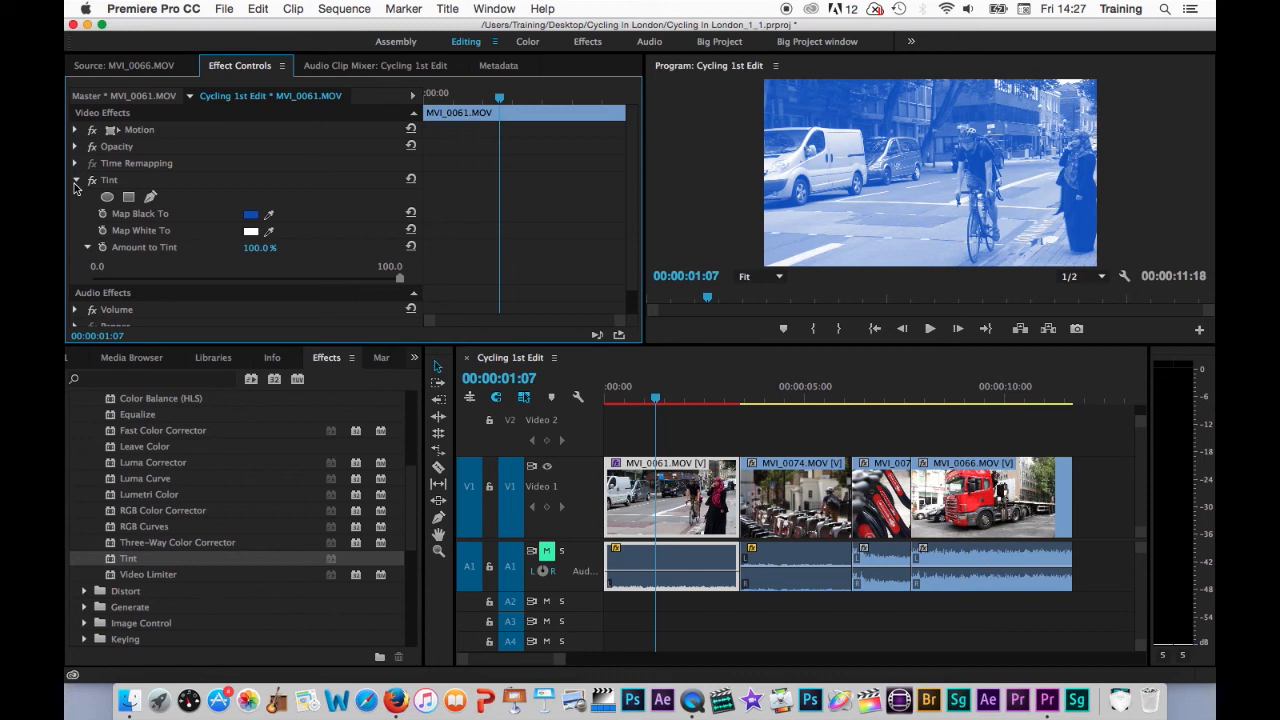
mouse_move(108, 198)
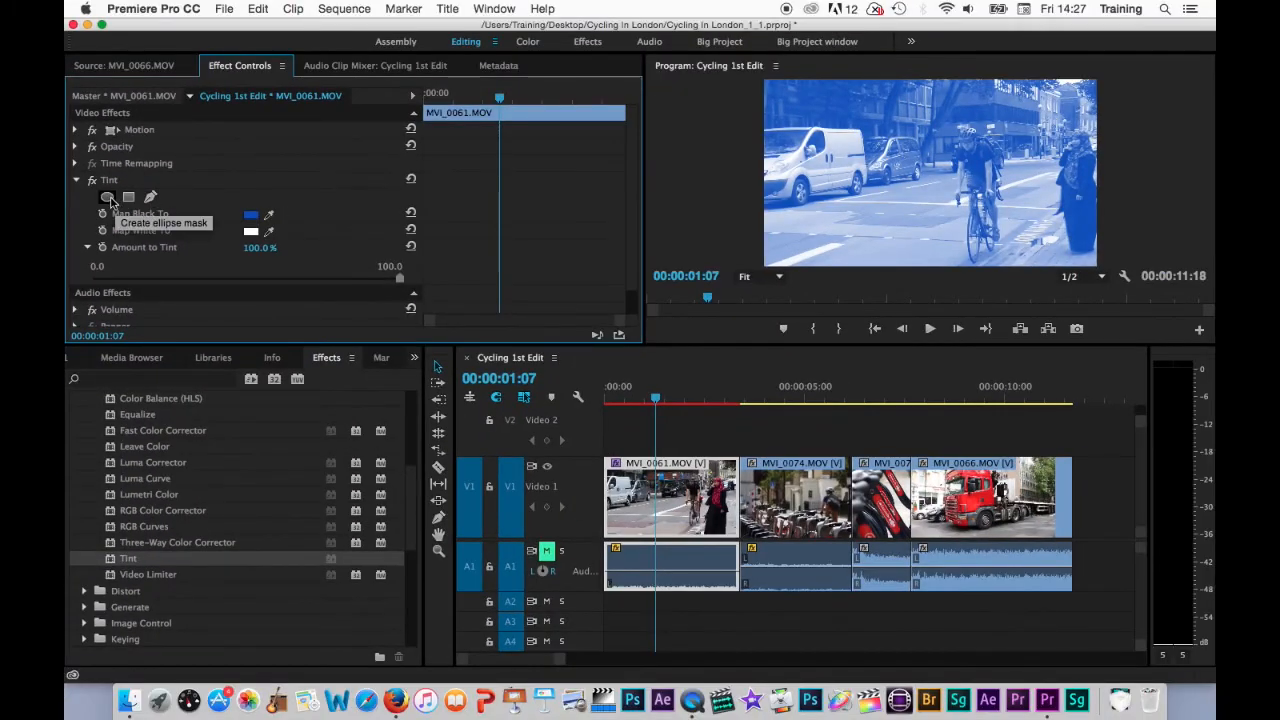
Step: Add an elliptical mask to the Tint and fit it around the cyclist in the Program Monitor
left_click(108, 198)
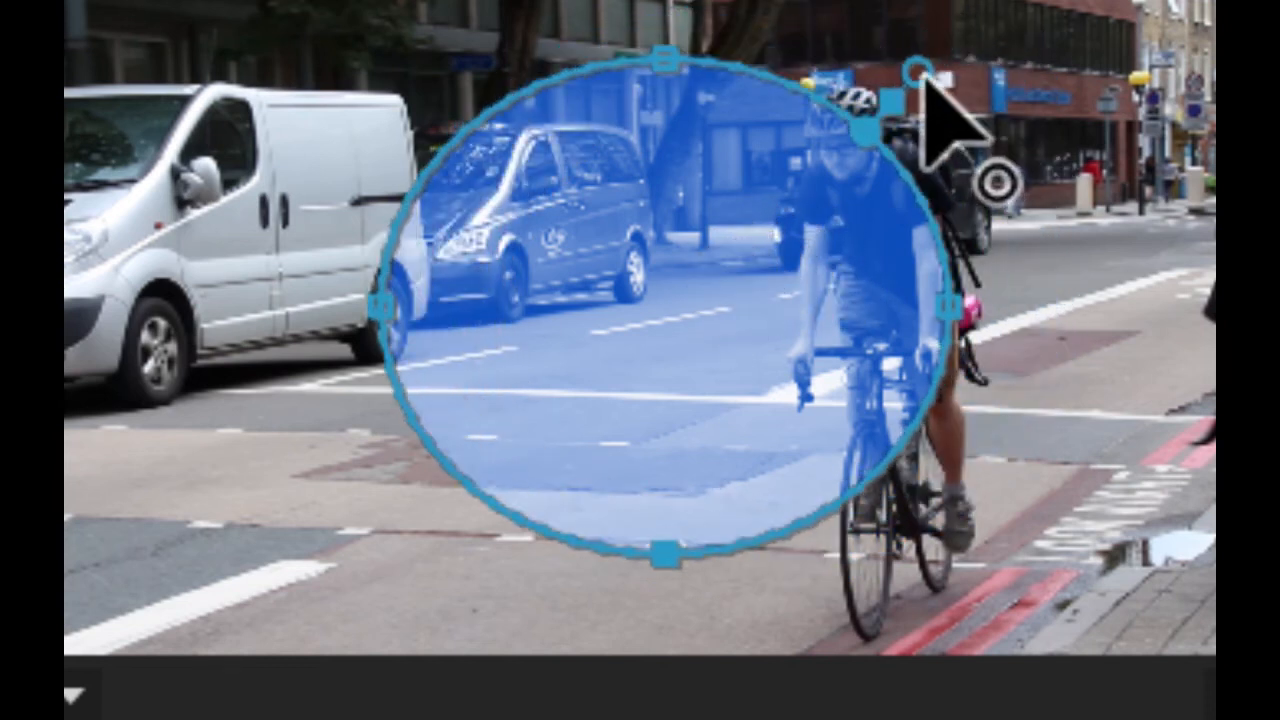
left_click_drag(918, 72, 962, 20)
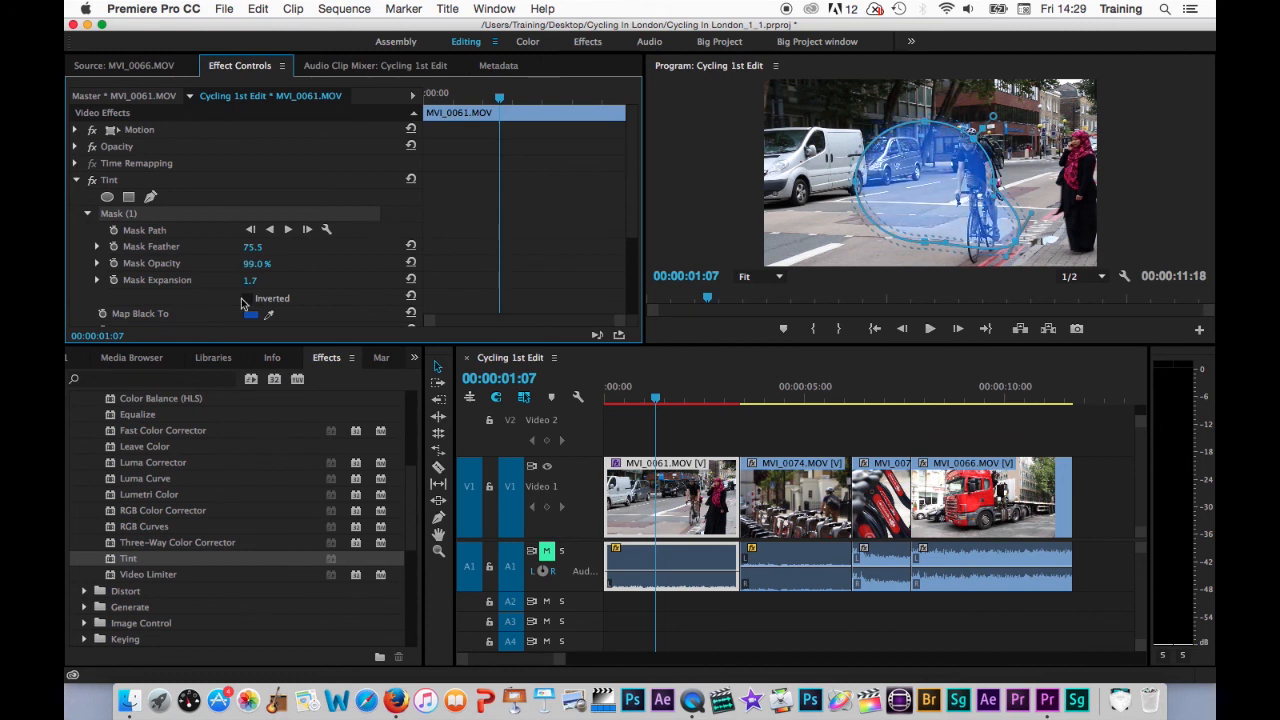
Step: Track the Tint mask forward along Mask Path so it follows the cyclist, then fold away Mask (1)
left_click(248, 298)
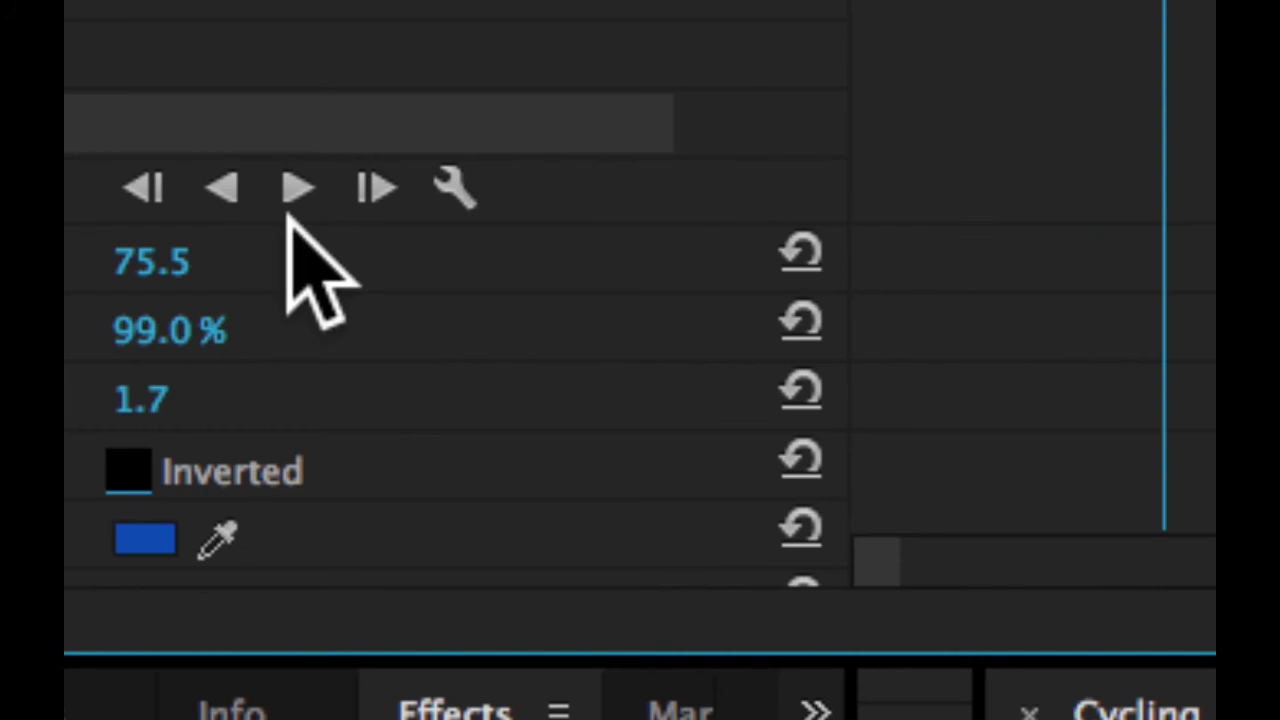
mouse_move(298, 196)
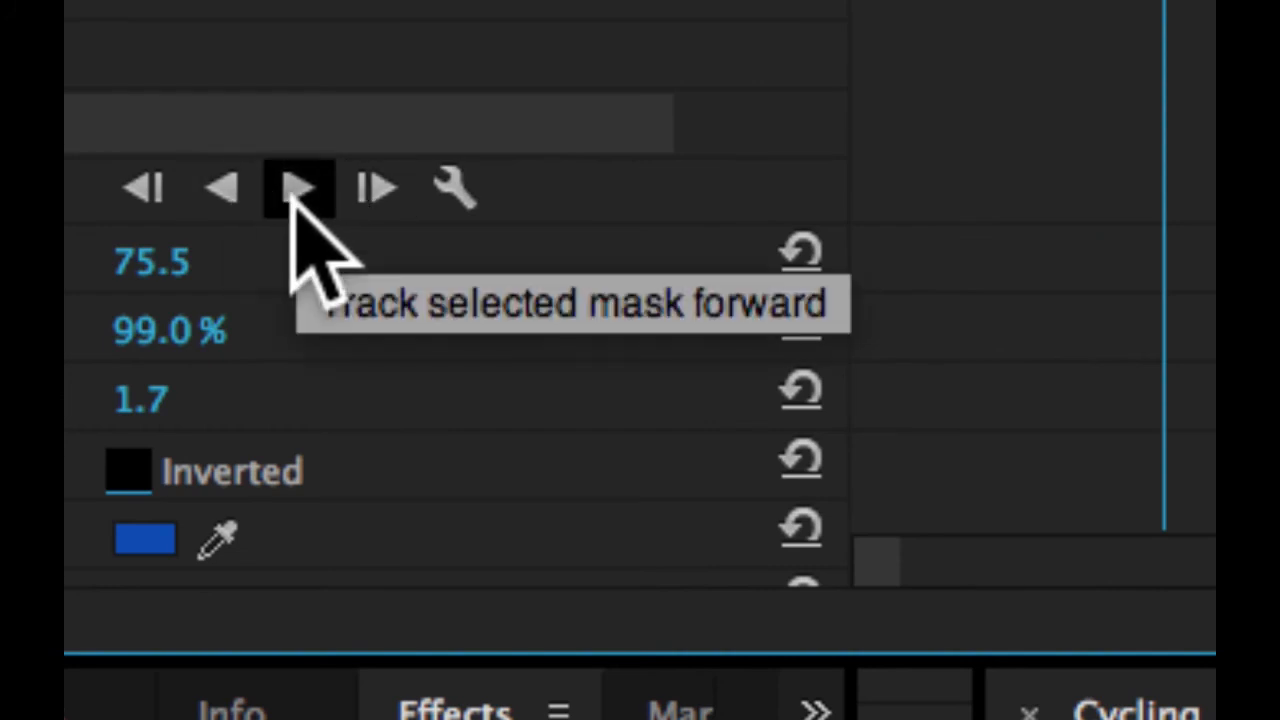
left_click(296, 190)
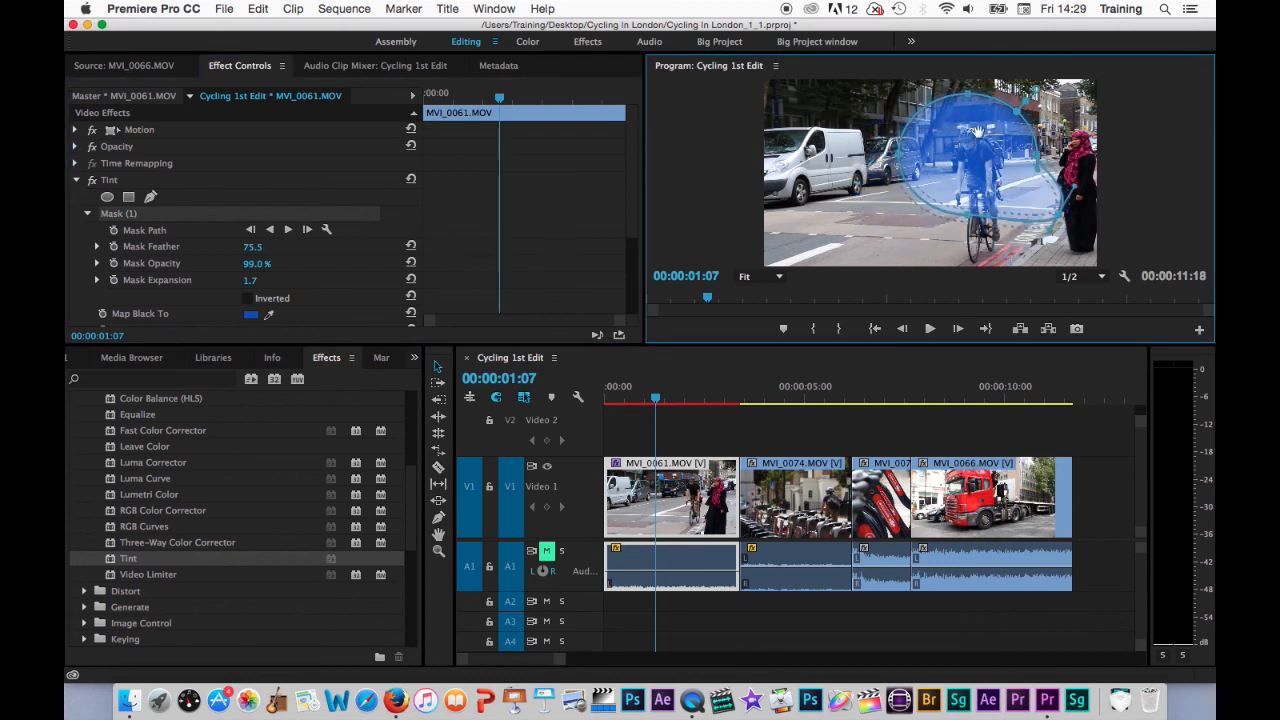
mouse_move(804, 152)
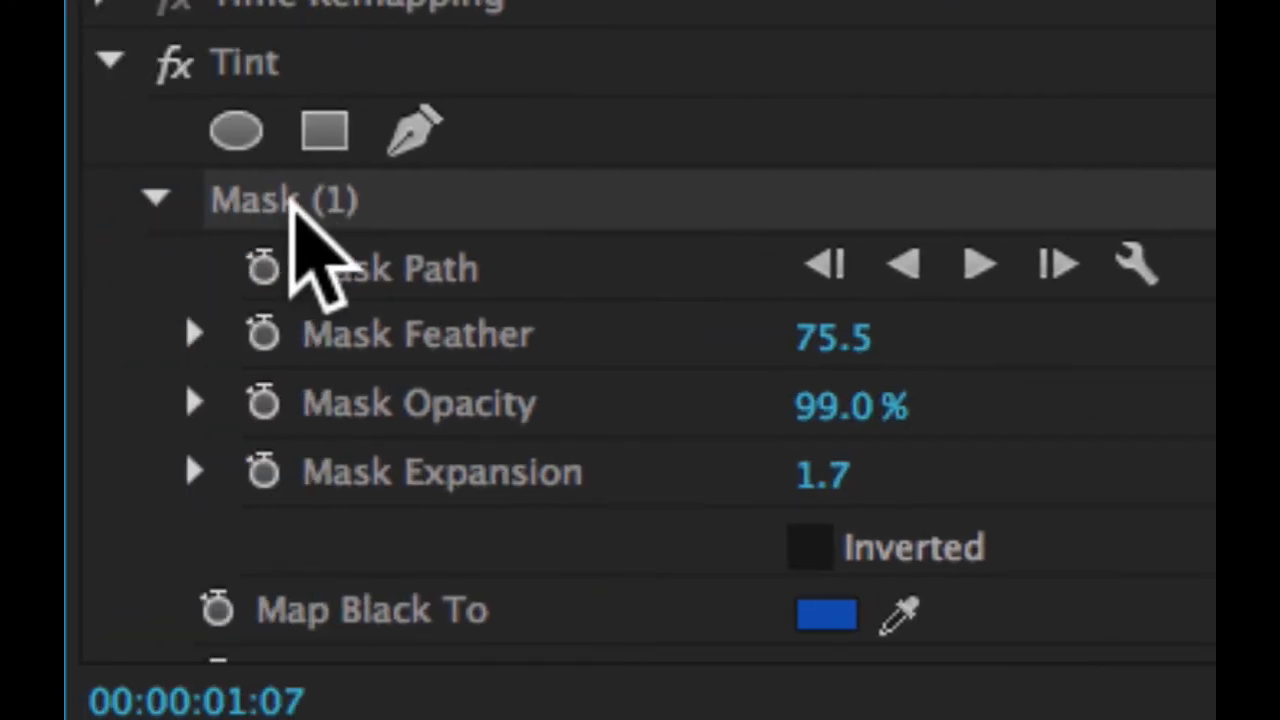
left_click(156, 198)
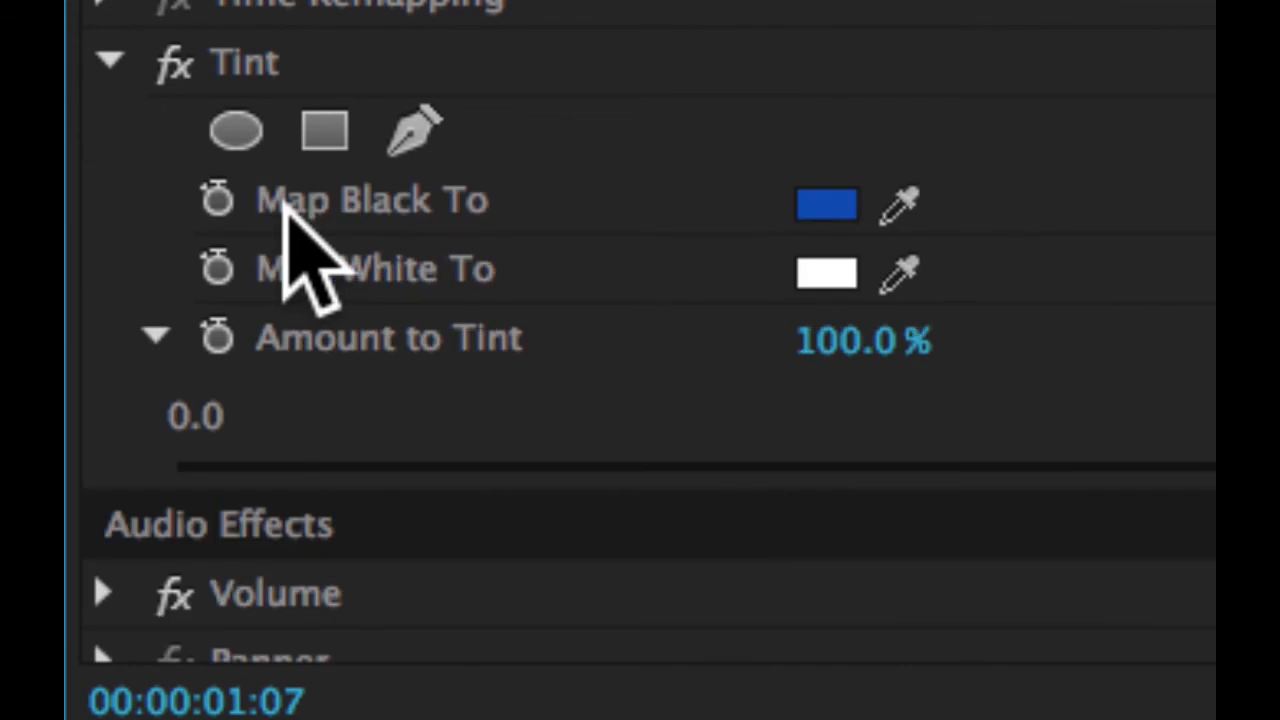